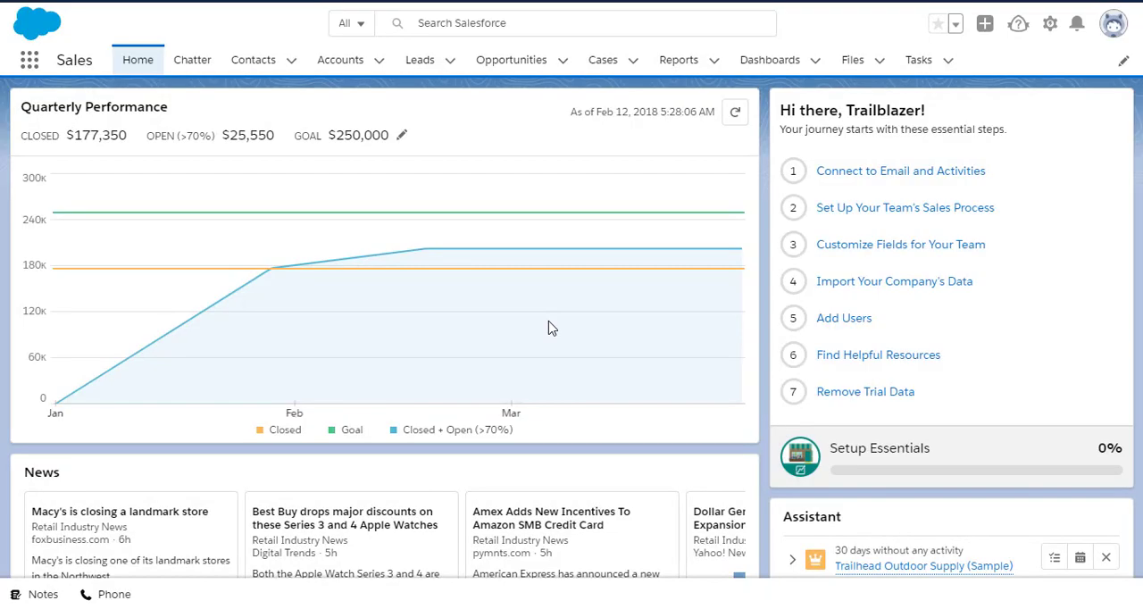
mouse_move(866, 135)
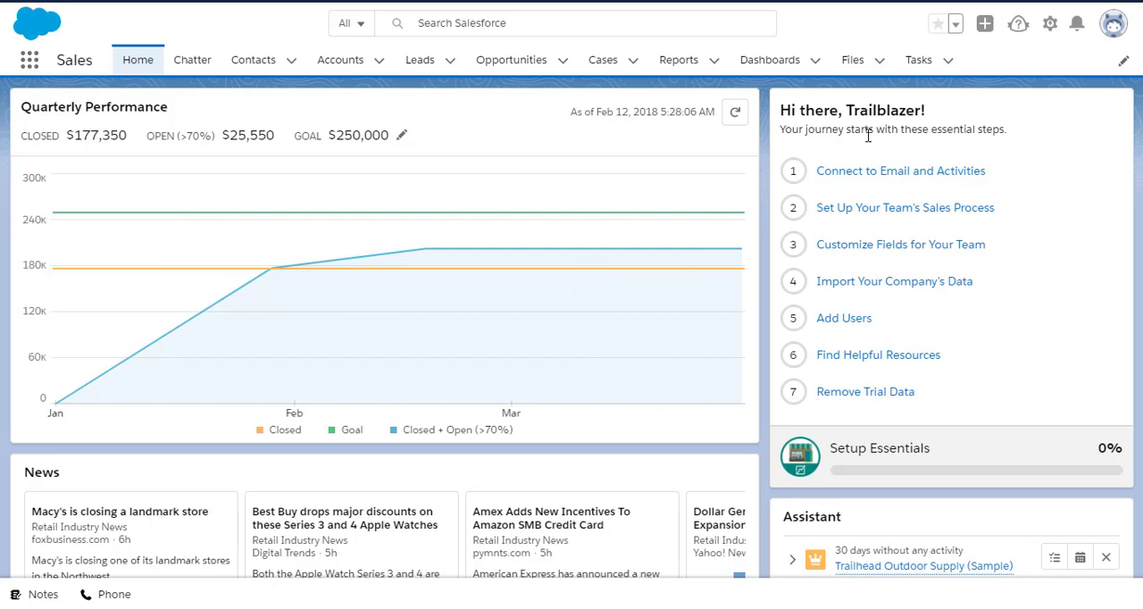
Open the gear-icon Setup menu from the Sales home page
left_click(1050, 24)
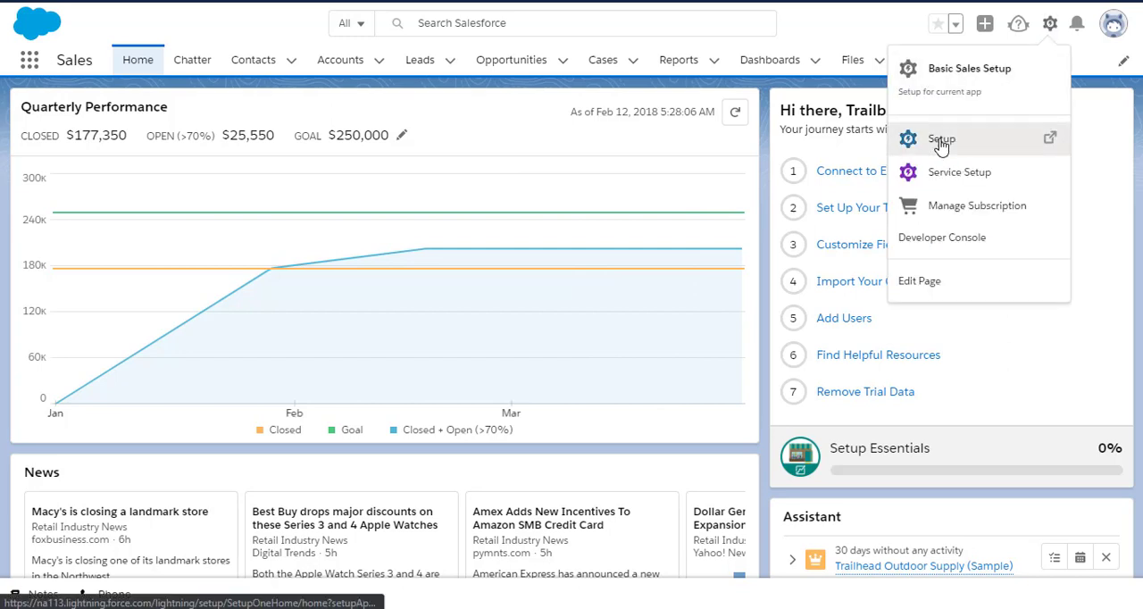
Go to Setup's Object Manager and open the Opportunity object
left_click(942, 139)
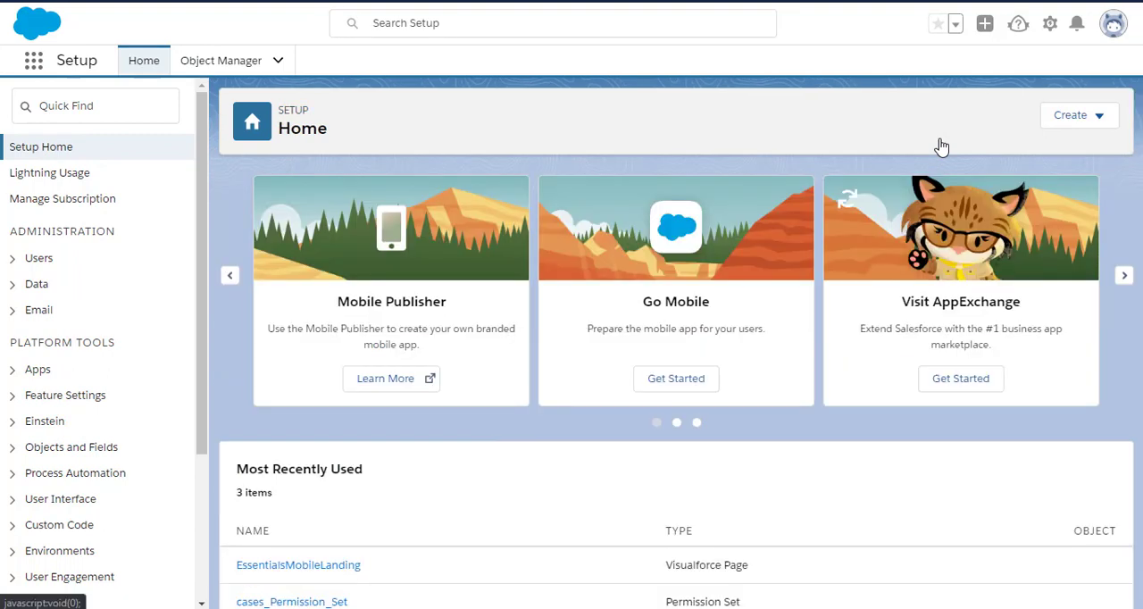
mouse_move(220, 59)
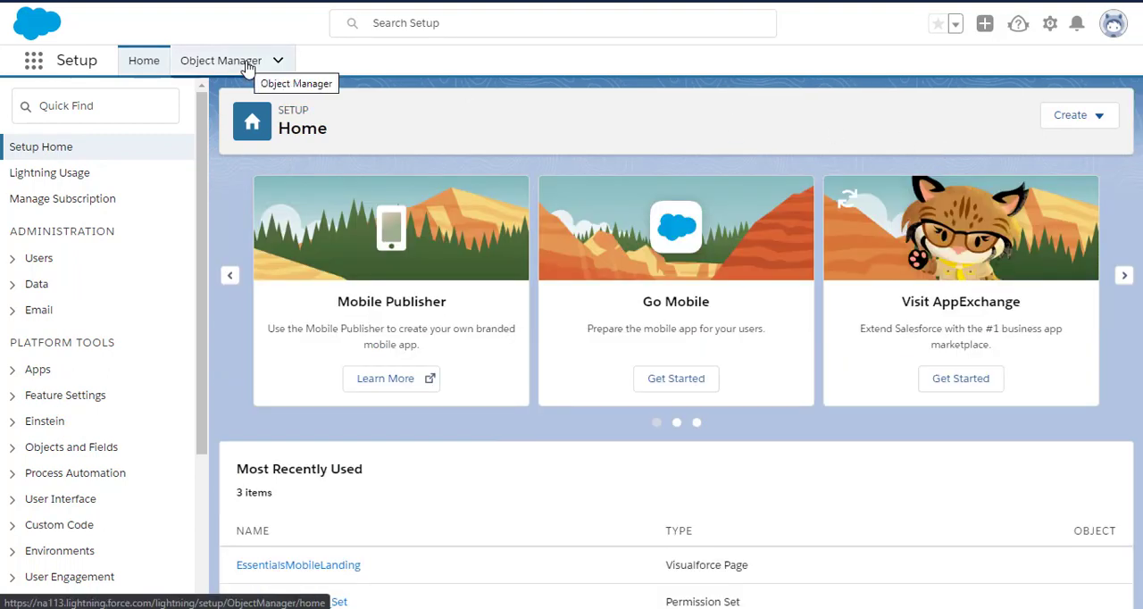
left_click(221, 60)
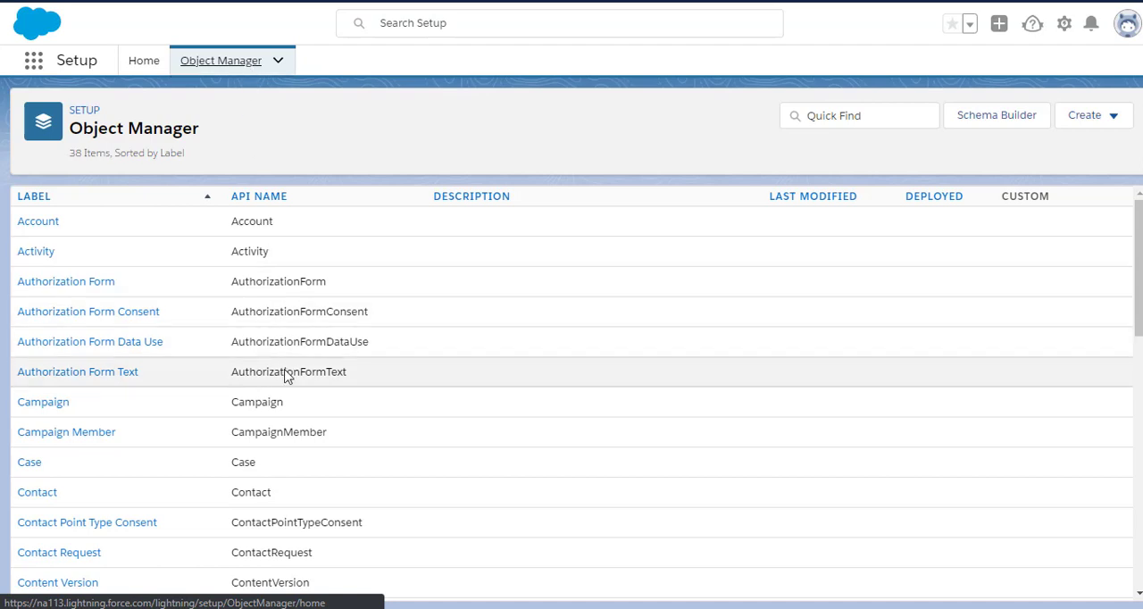
scroll("down", 3)
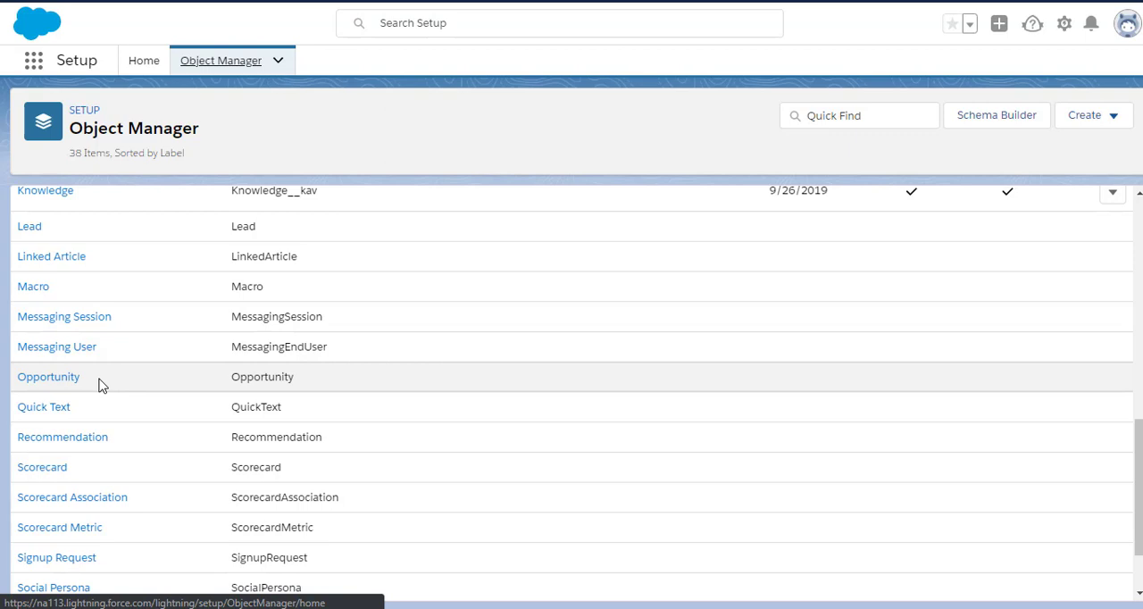
left_click(49, 376)
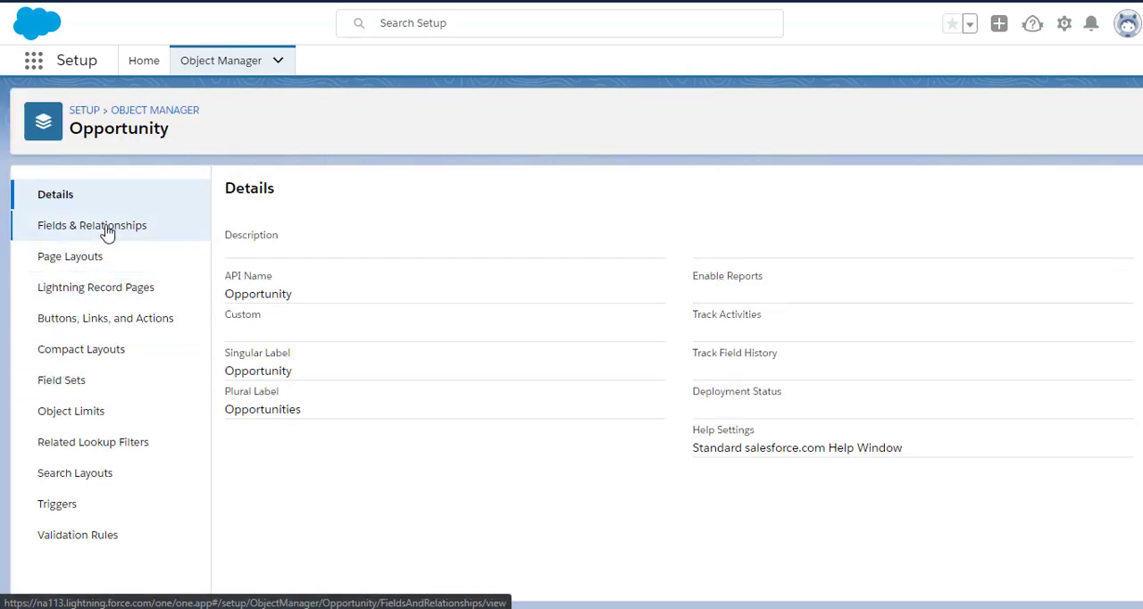
Start a new Text-type custom field in Opportunity's Fields & Relationships
left_click(92, 225)
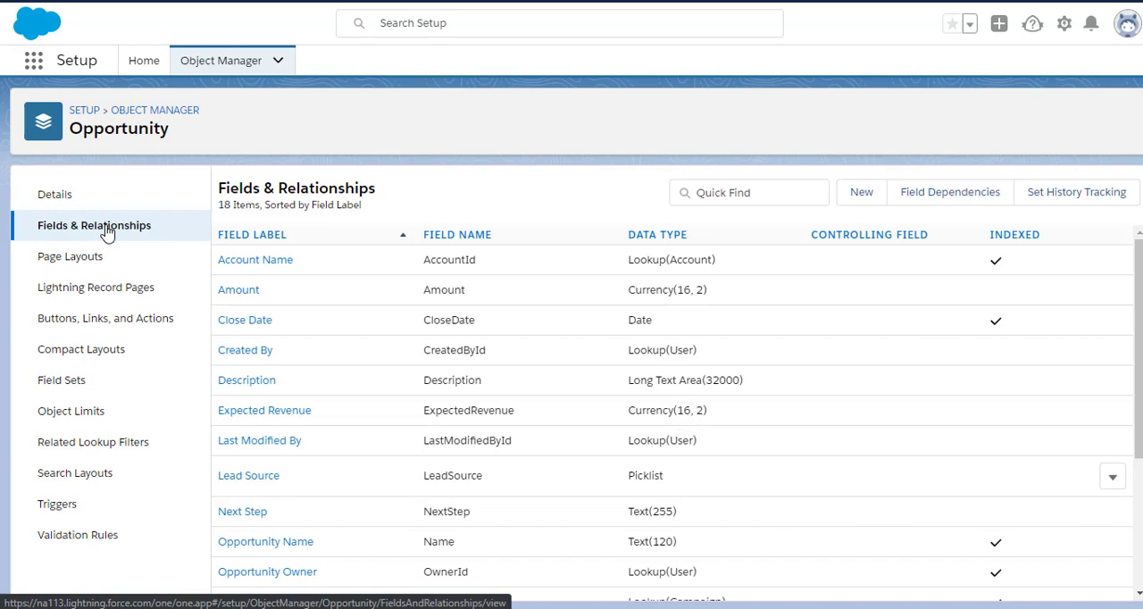
mouse_move(485, 219)
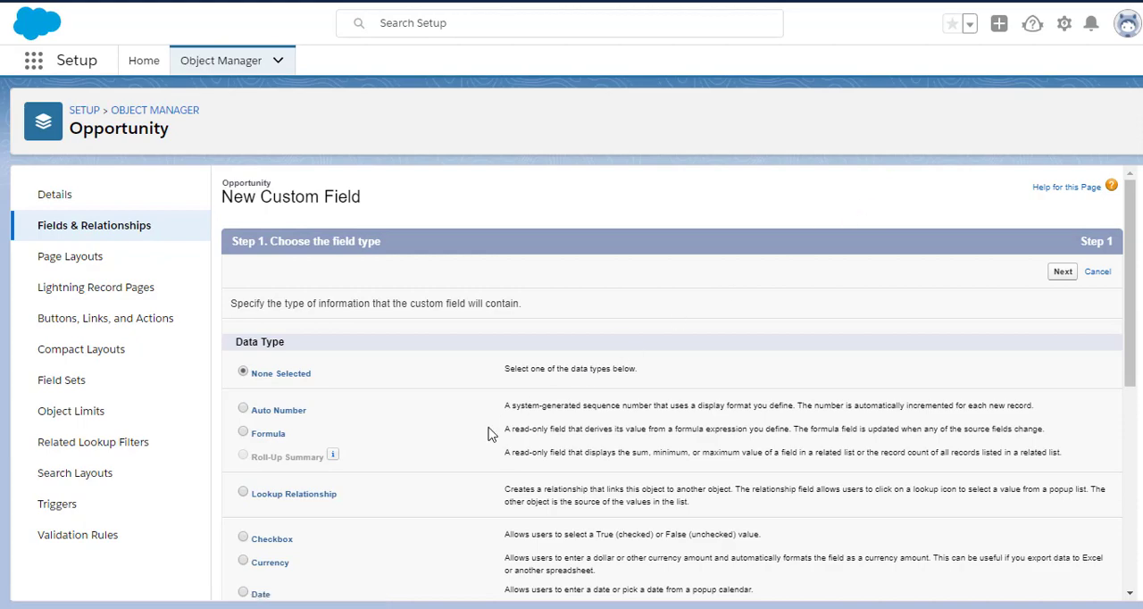
scroll("down", 3)
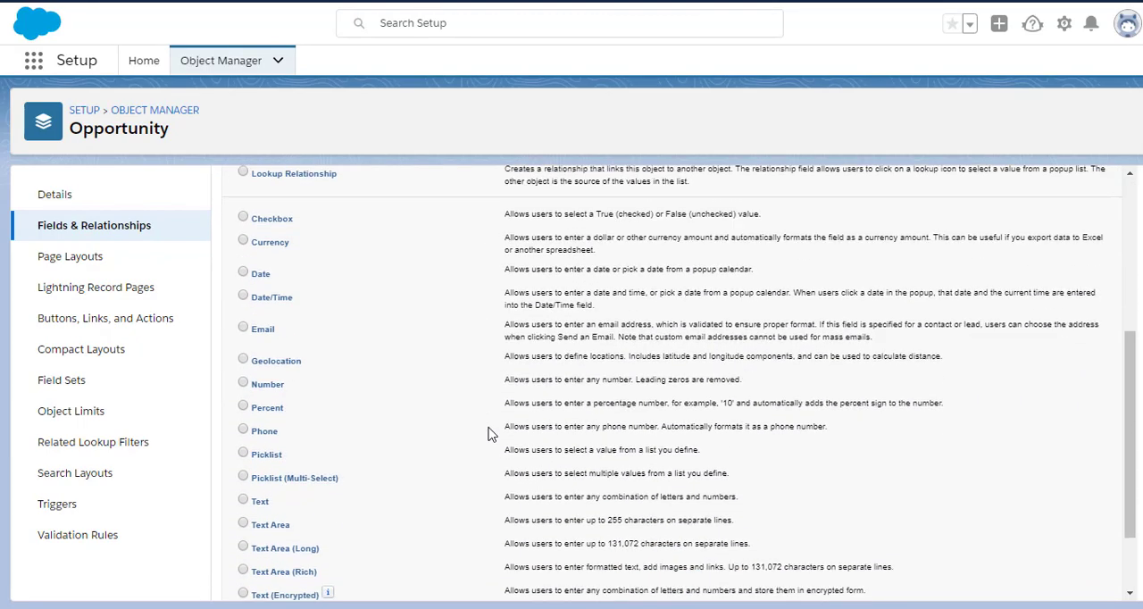
scroll("down", 3)
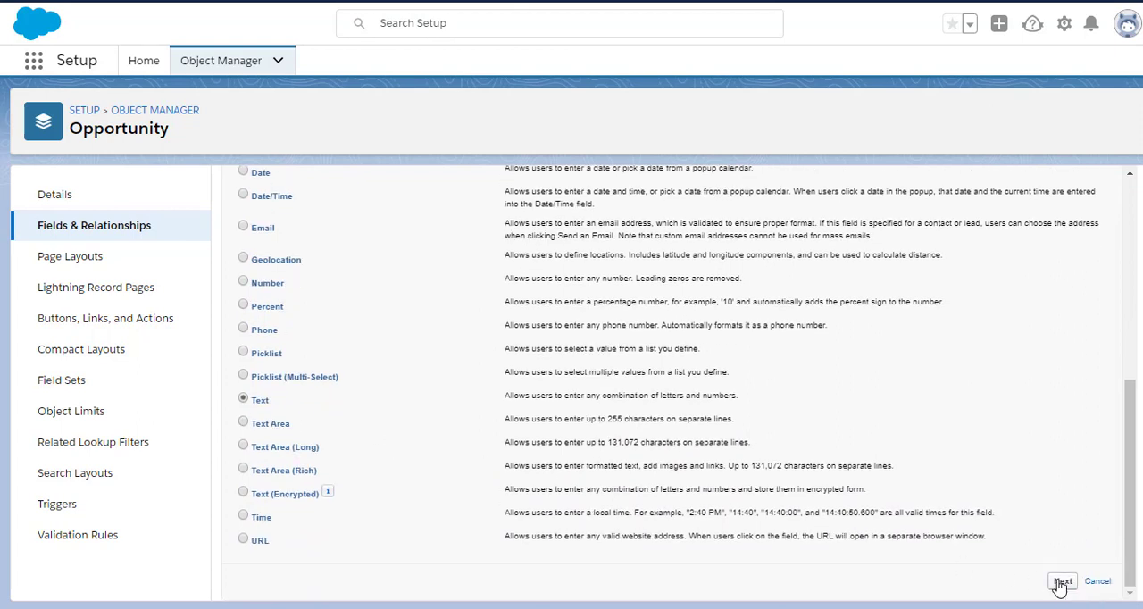
Enter GCLID as the Opportunity field's label and name, with length 120
left_click(1062, 582)
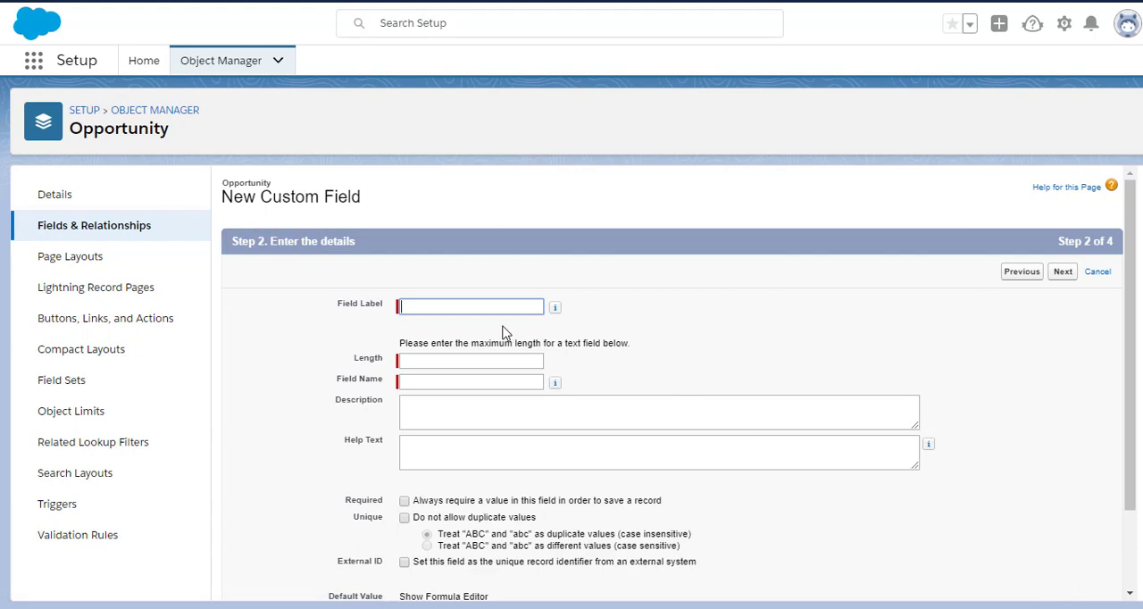
type("GCLID")
left_click(470, 360)
type("120")
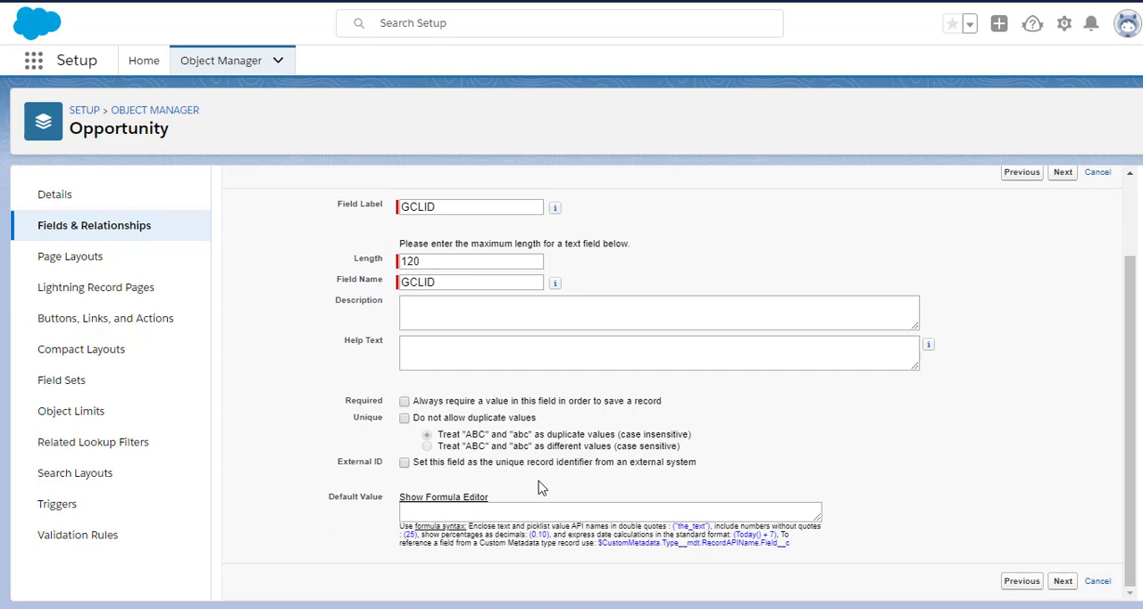
left_click(1063, 580)
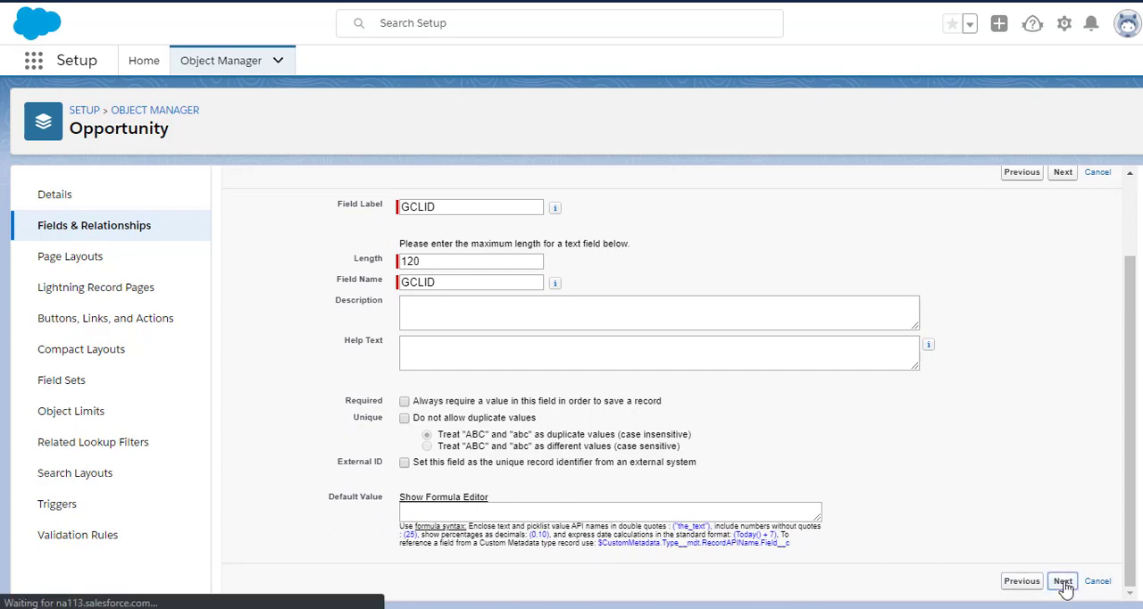
Accept default field visibility, keep Opportunity Layout checked, and save the GCLID field
left_click(1063, 581)
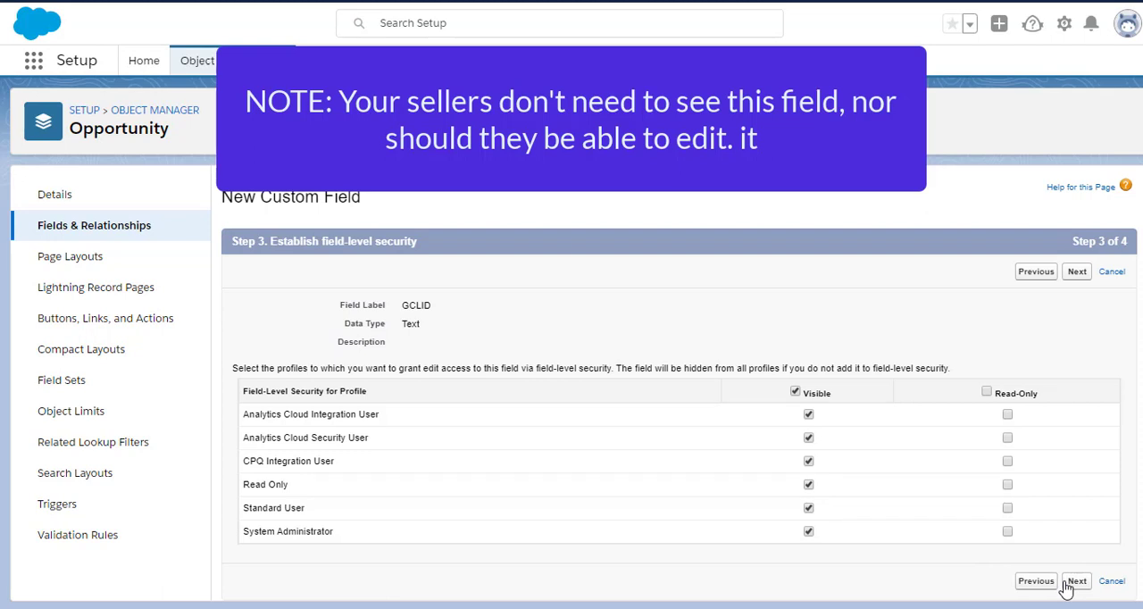
left_click(1076, 580)
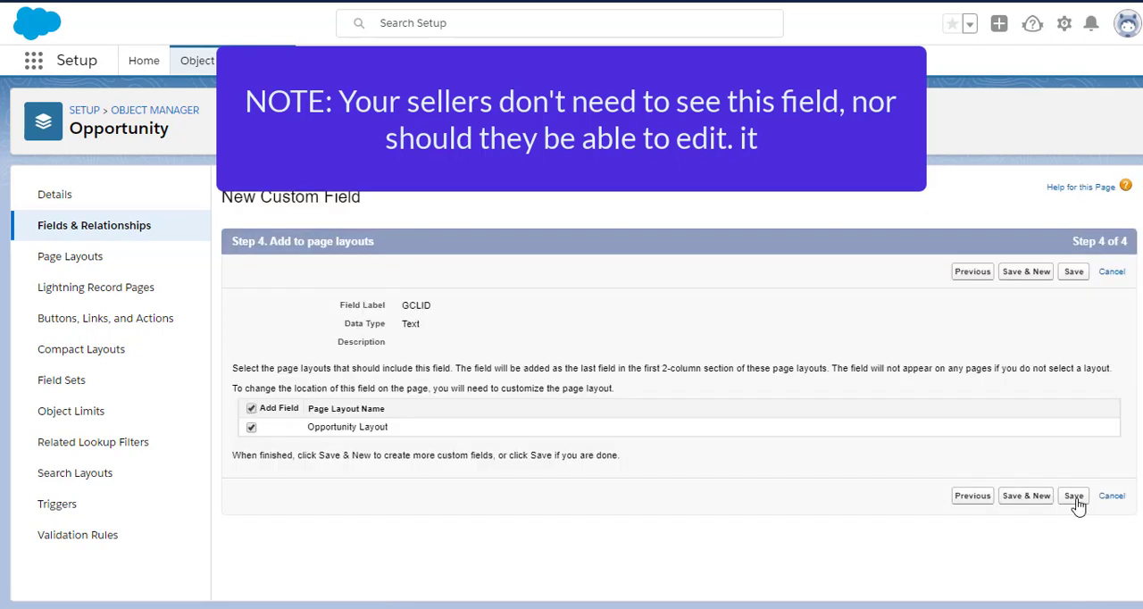
left_click(1074, 496)
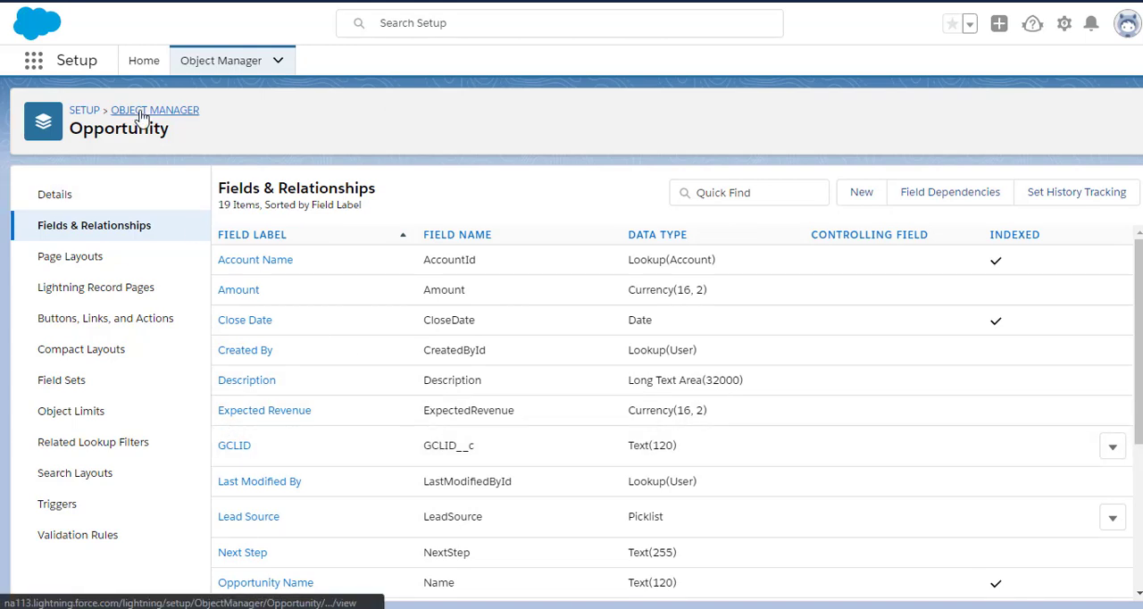
Return to Object Manager and open the Lead object's Fields & Relationships
left_click(155, 110)
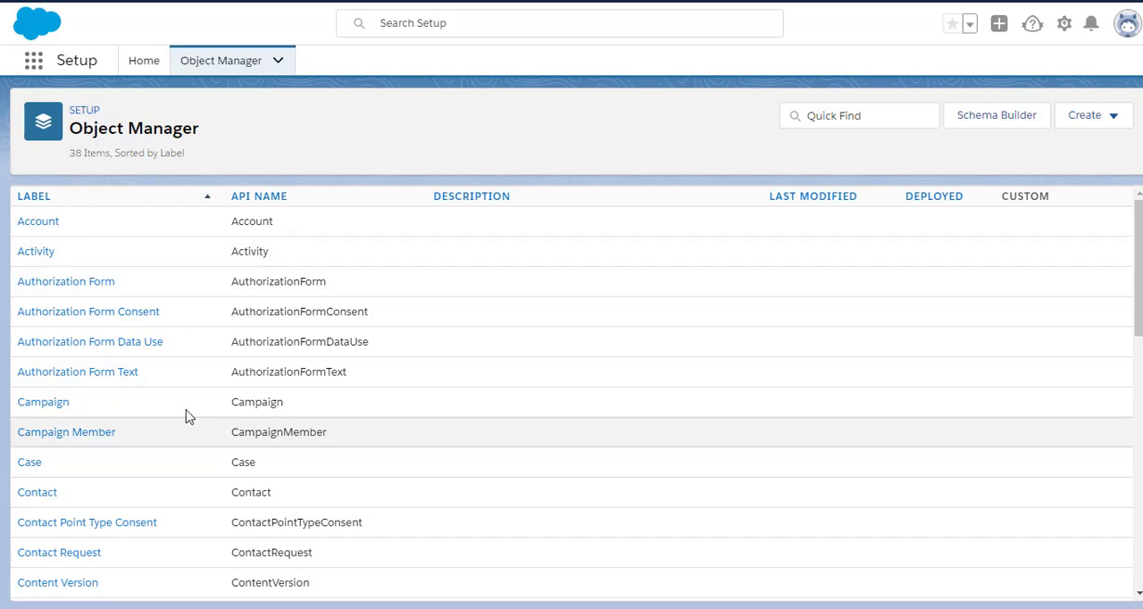
scroll("down", 3)
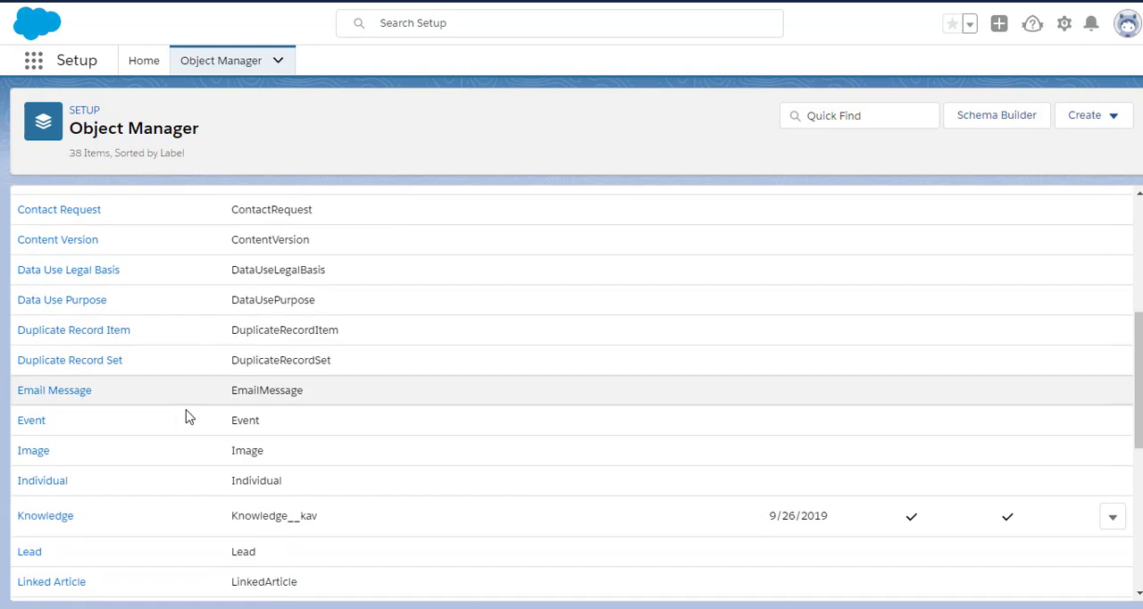
scroll("down", 3)
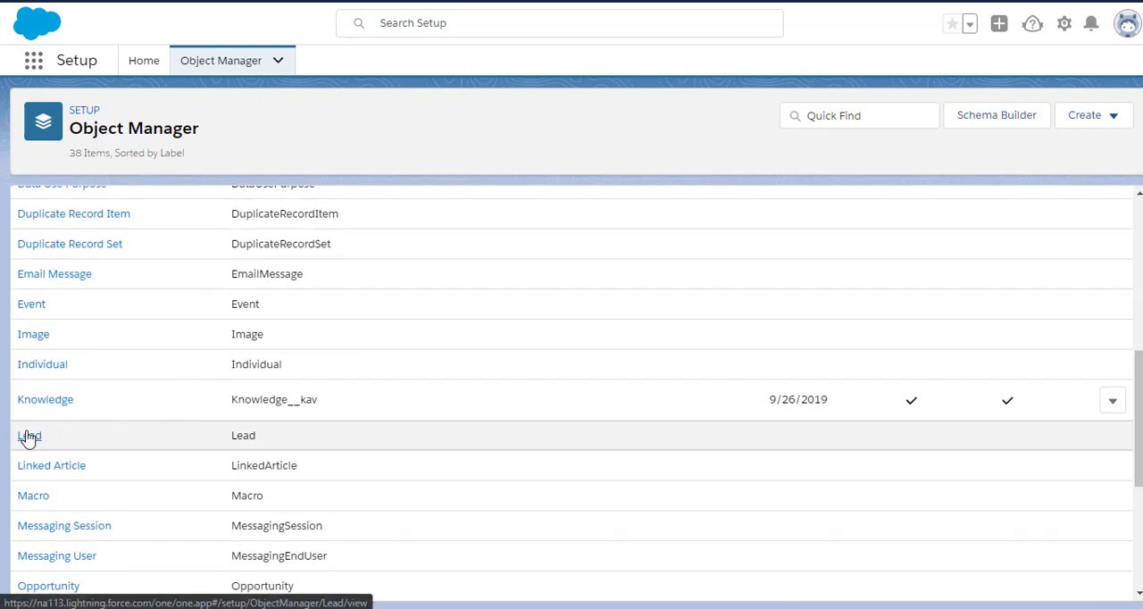
left_click(29, 435)
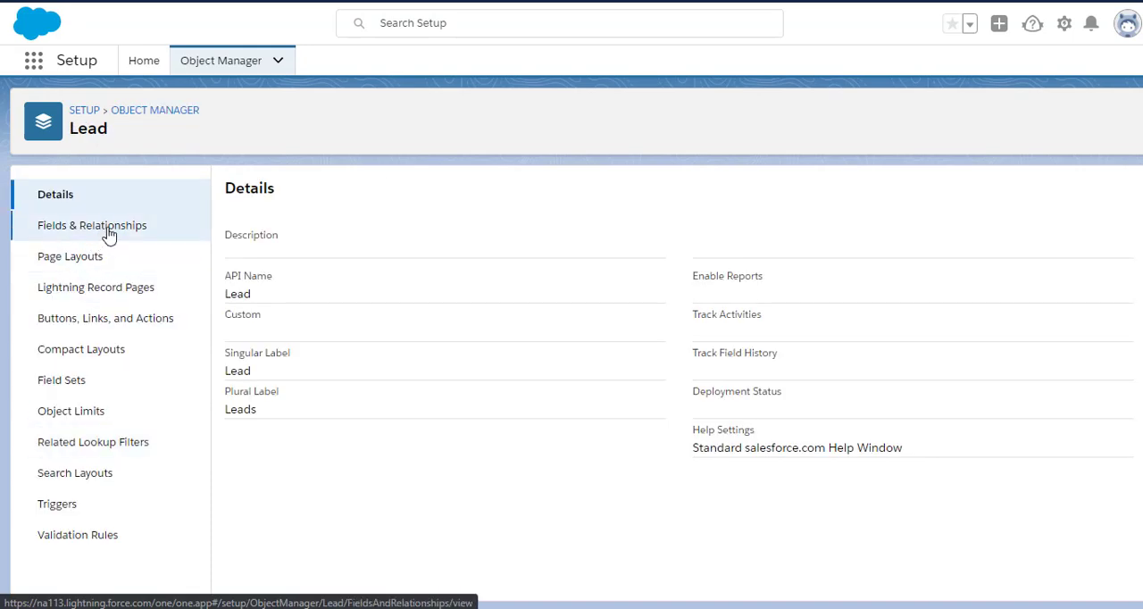
left_click(92, 225)
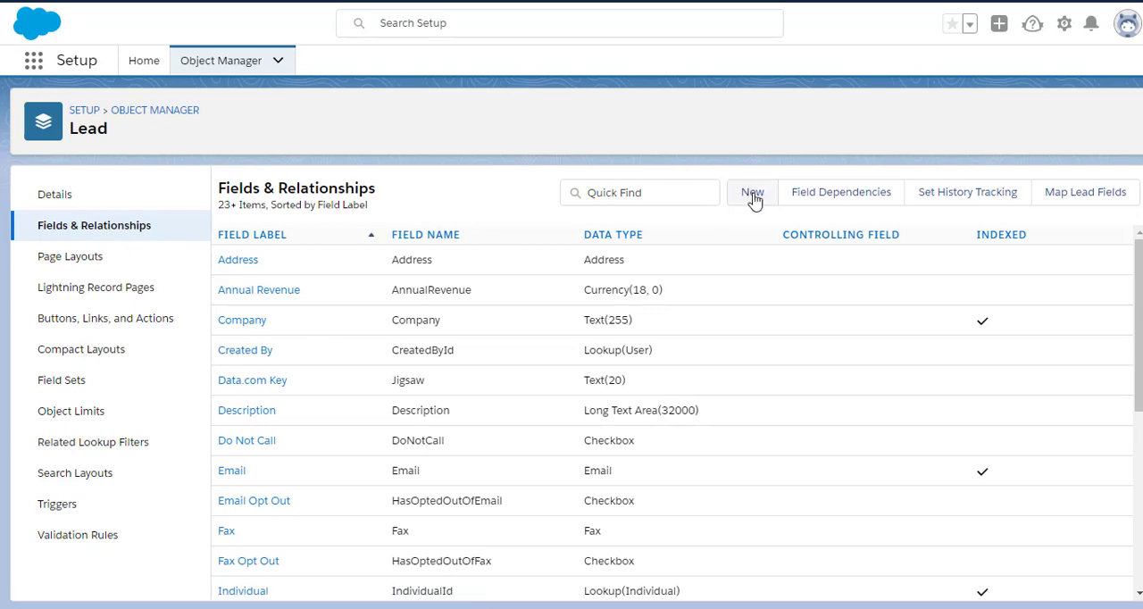
Start a new custom Lead field with Text as its data type
left_click(751, 192)
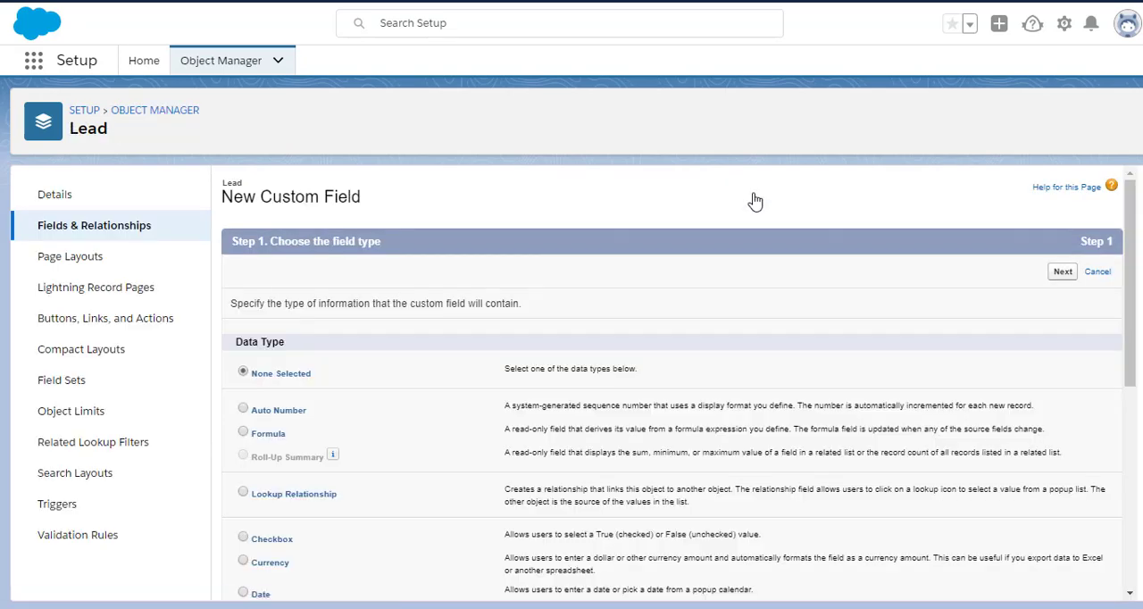
scroll("down", 3)
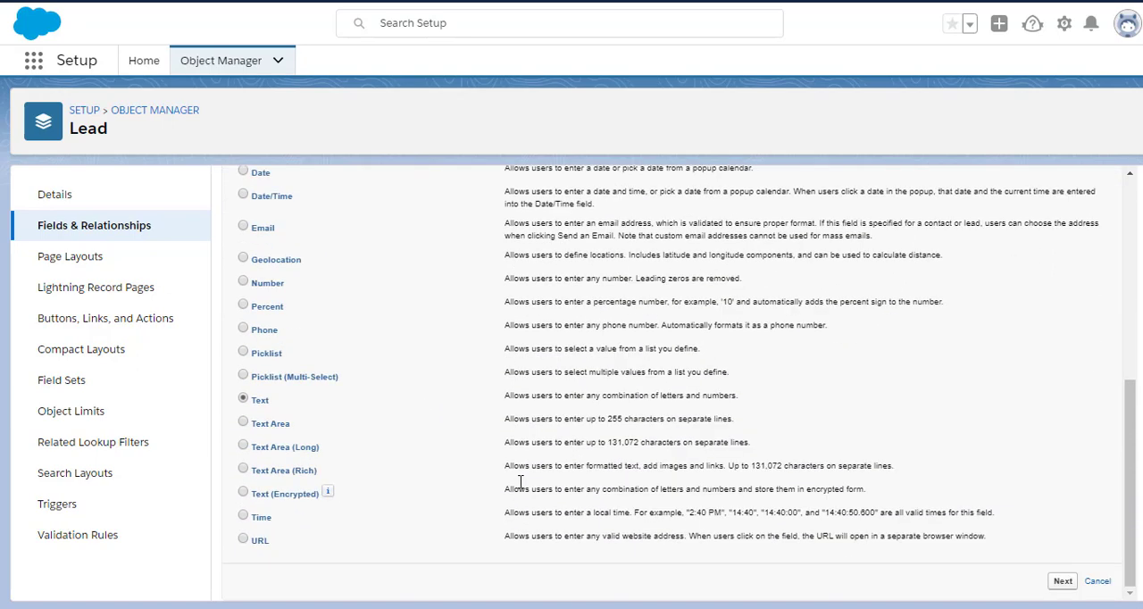
left_click(1062, 581)
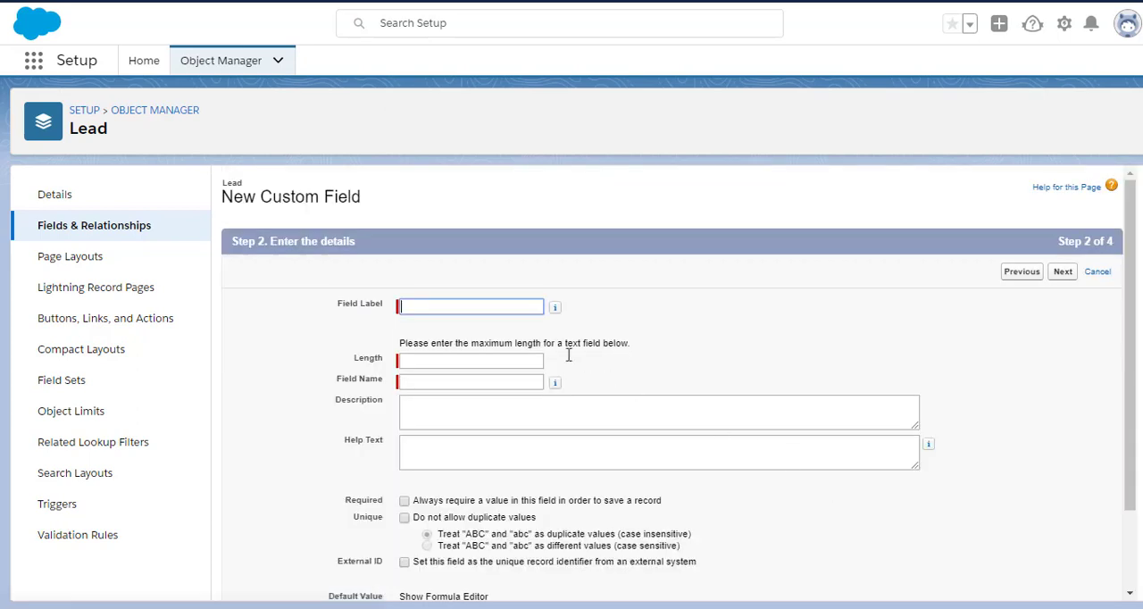
Label the Lead field GCLID, length 120, accept security and layout defaults, and save
type("GCLID")
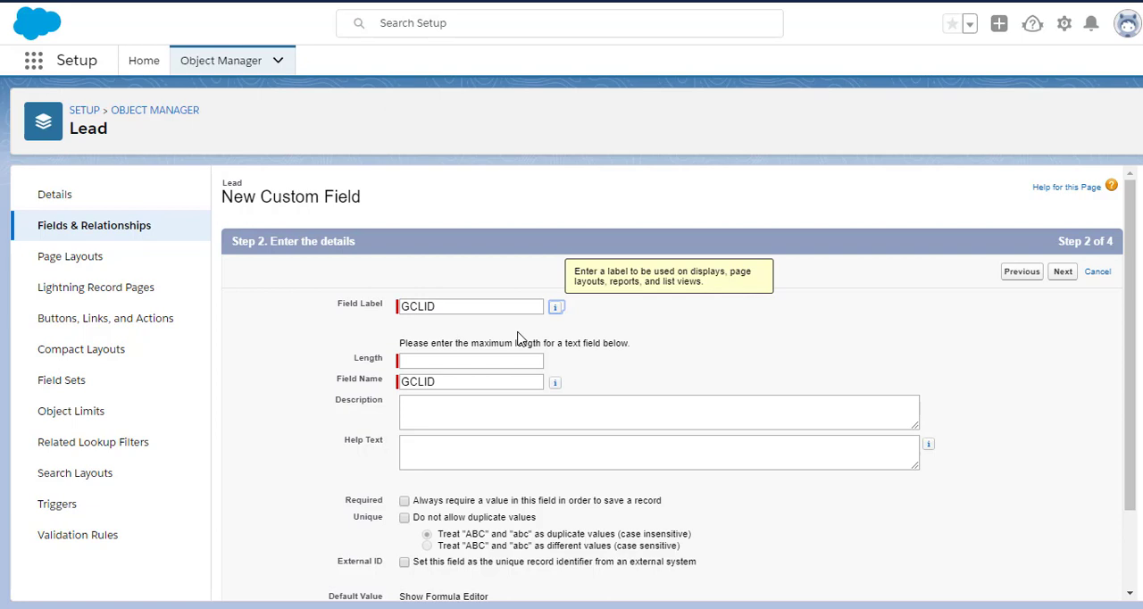
type("120")
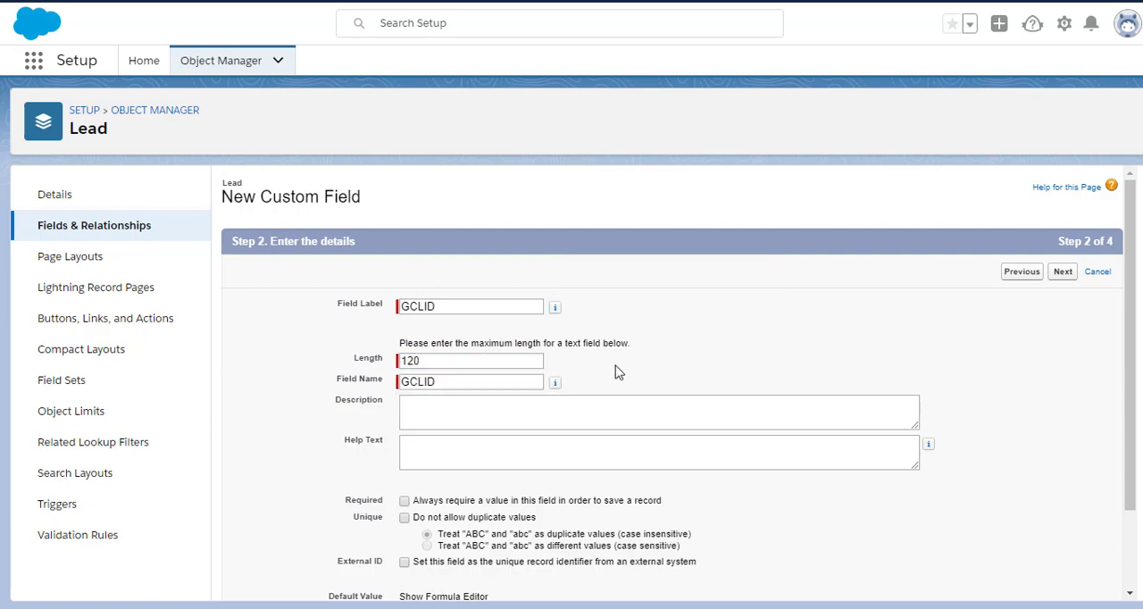
scroll("down", 3)
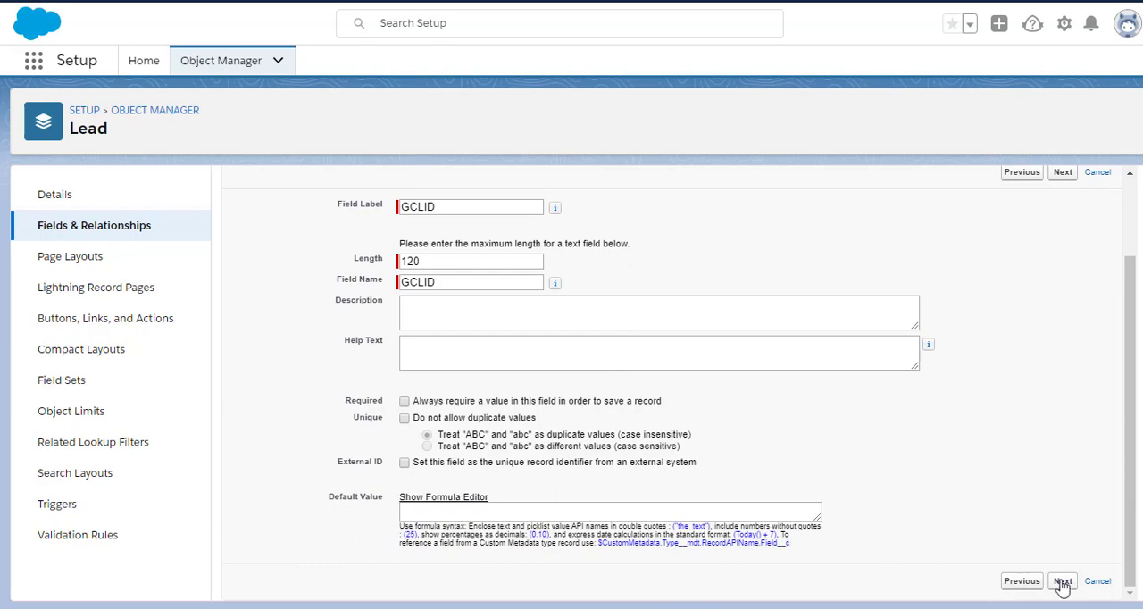
left_click(1062, 581)
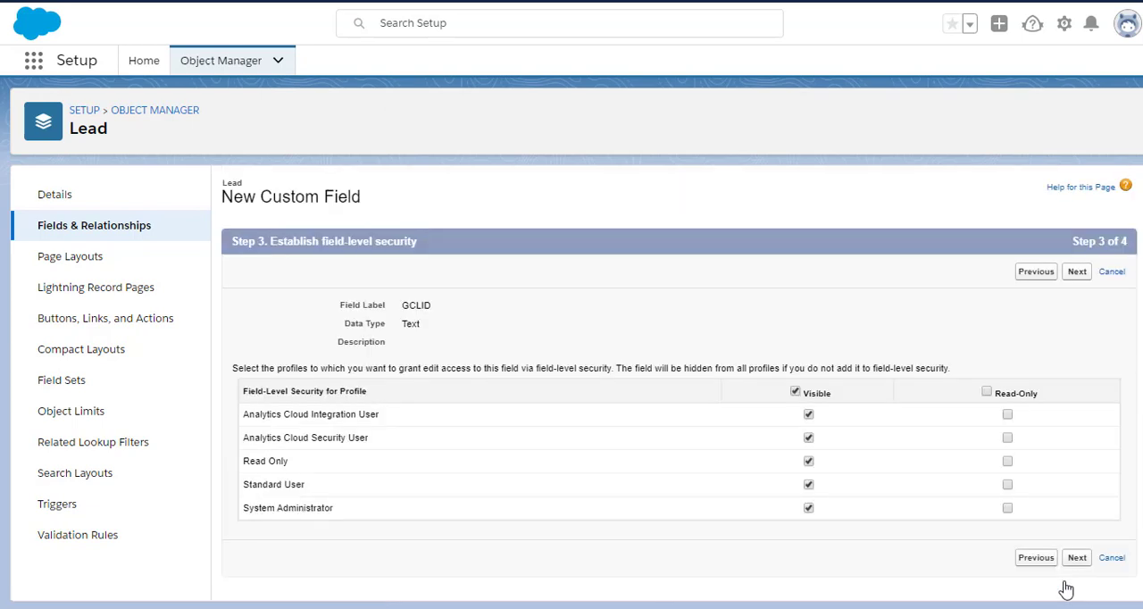
left_click(1077, 557)
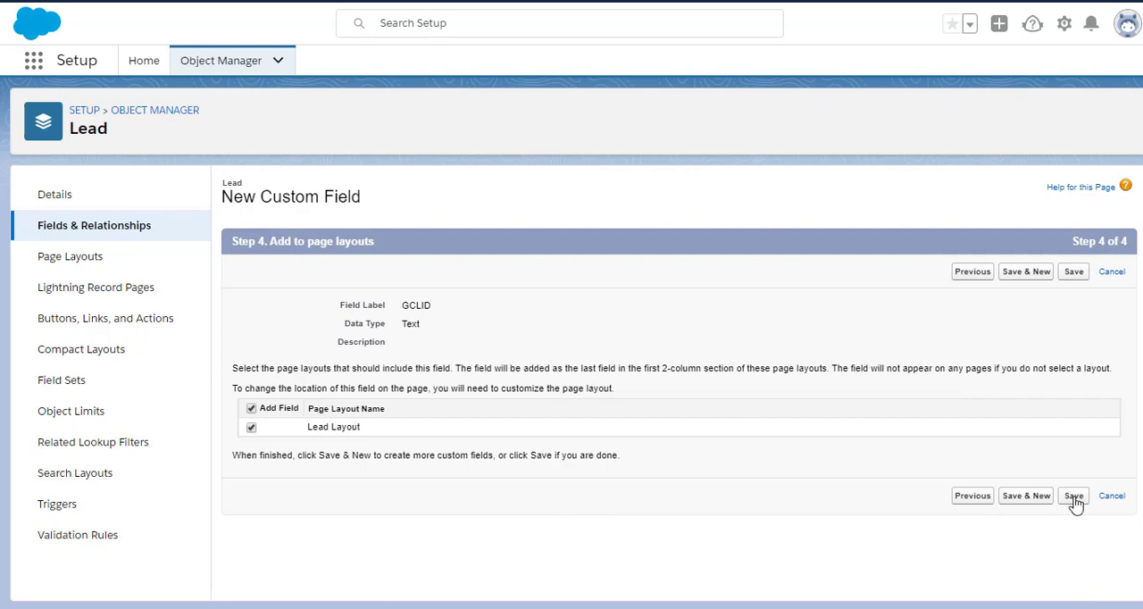
left_click(1074, 496)
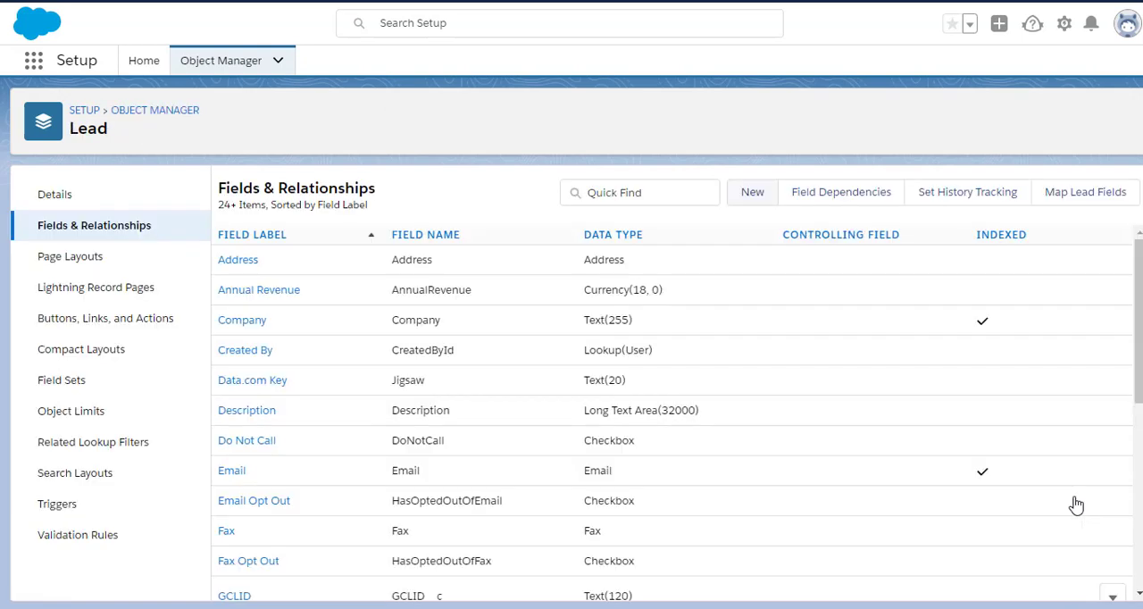
mouse_move(881, 437)
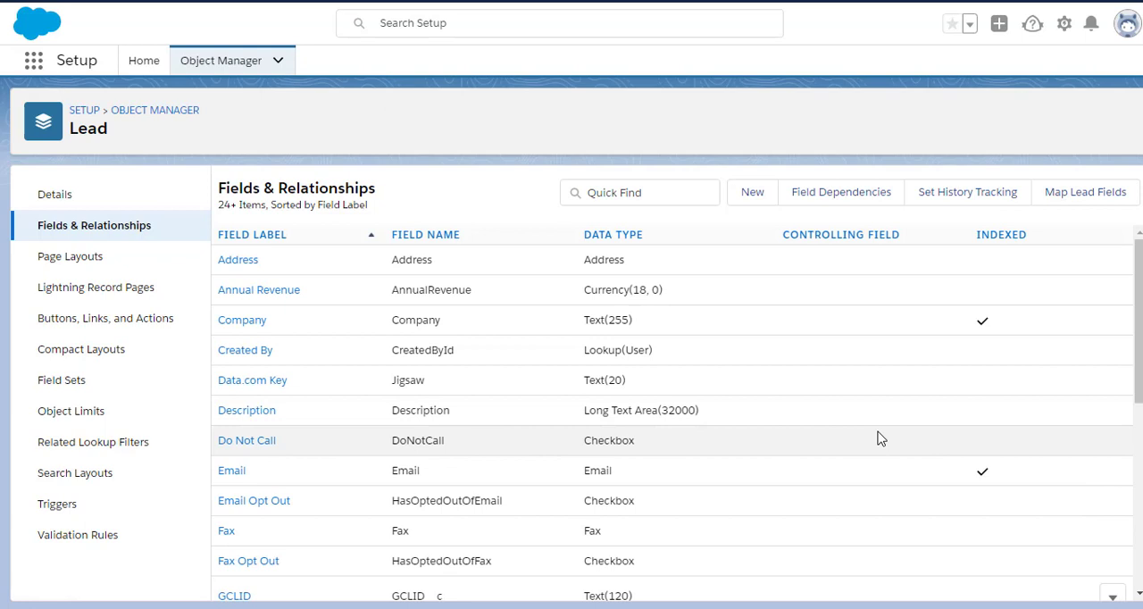
Check GCLID in the Lead fields list and open Map Lead Fields
scroll("down", 3)
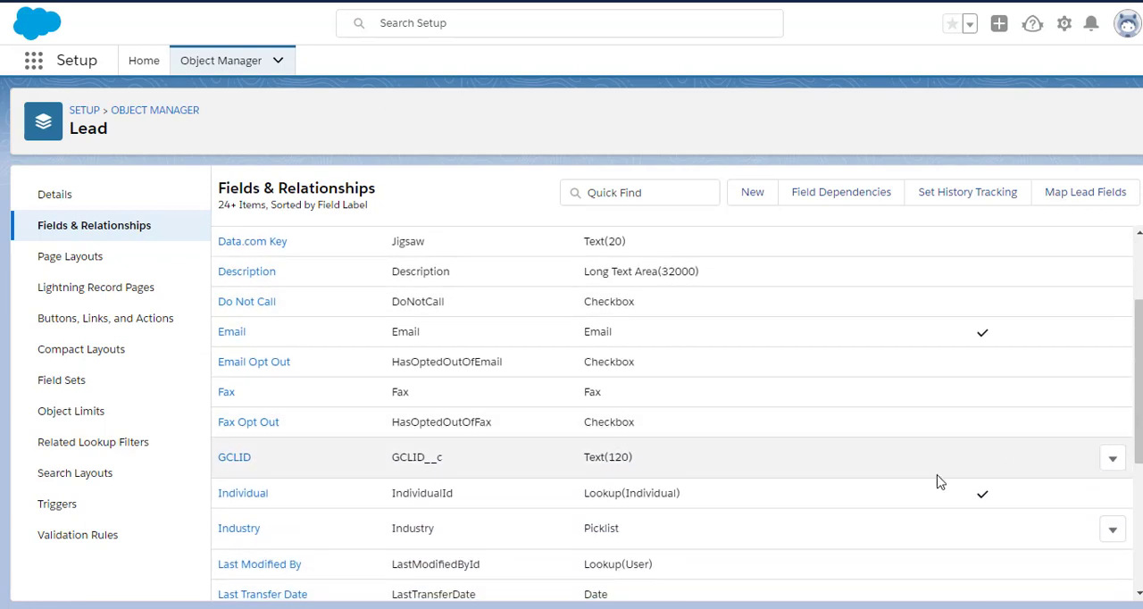
mouse_move(917, 472)
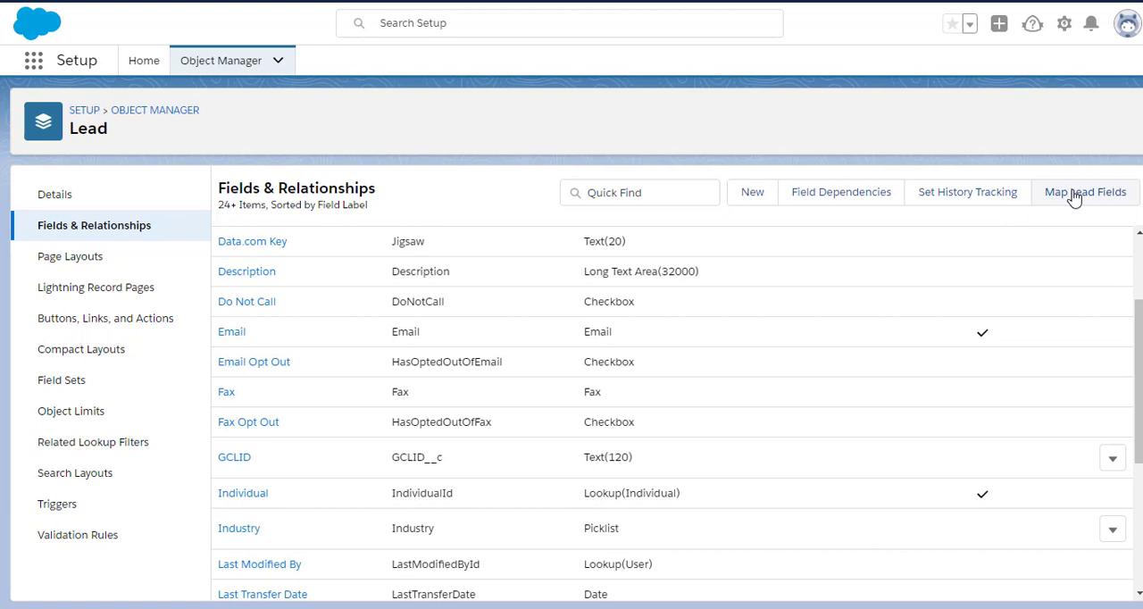
left_click(1085, 192)
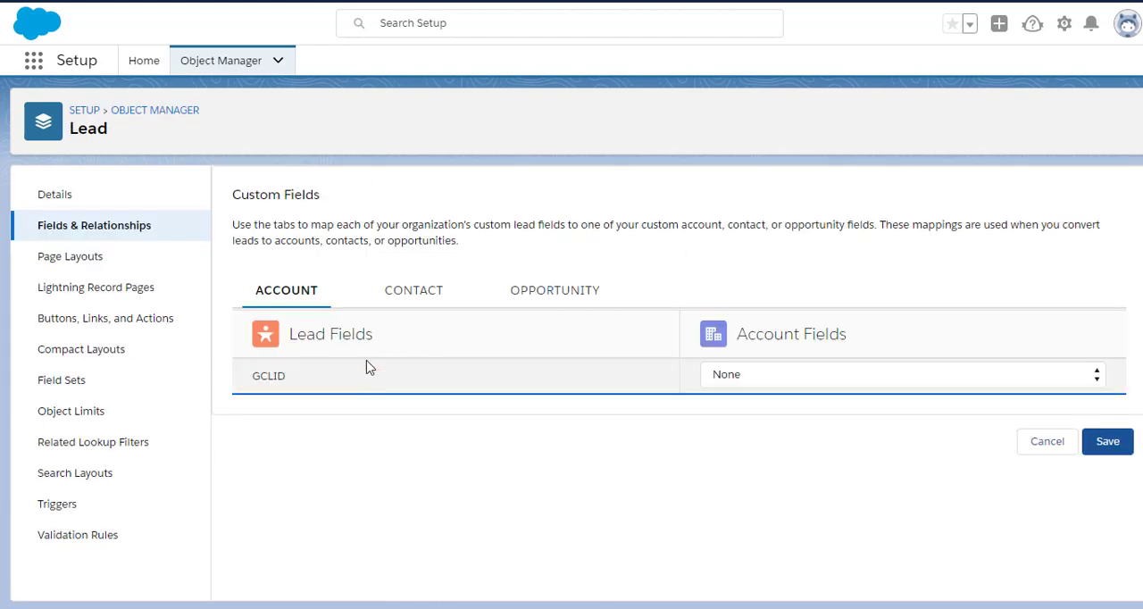
On the Opportunity mapping tab, map Lead GCLID to Opportunity GCLID and save
left_click(555, 290)
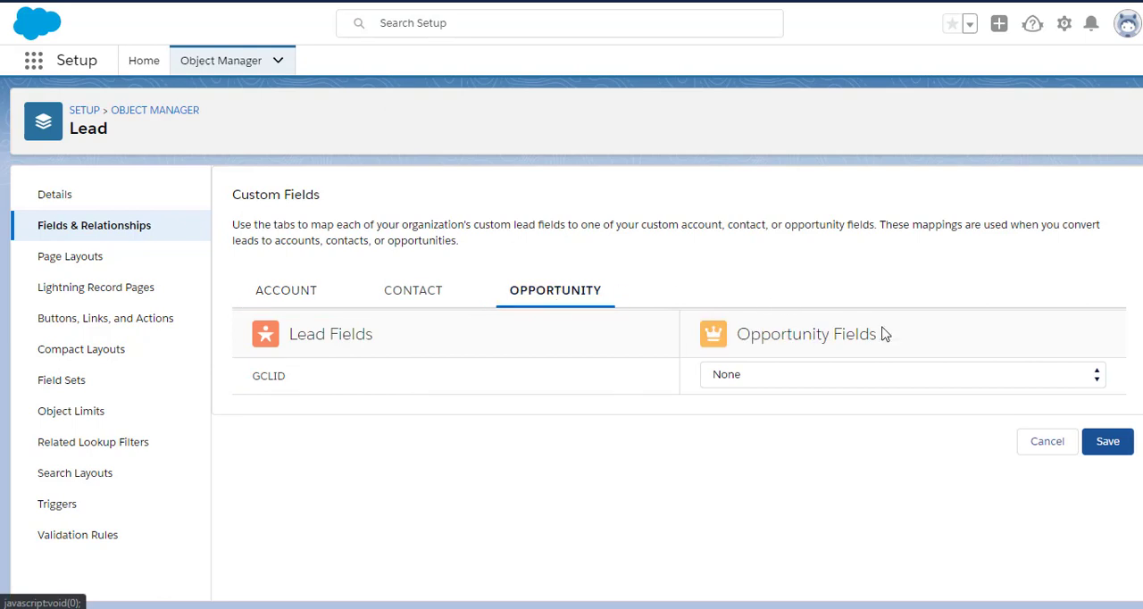
left_click(902, 374)
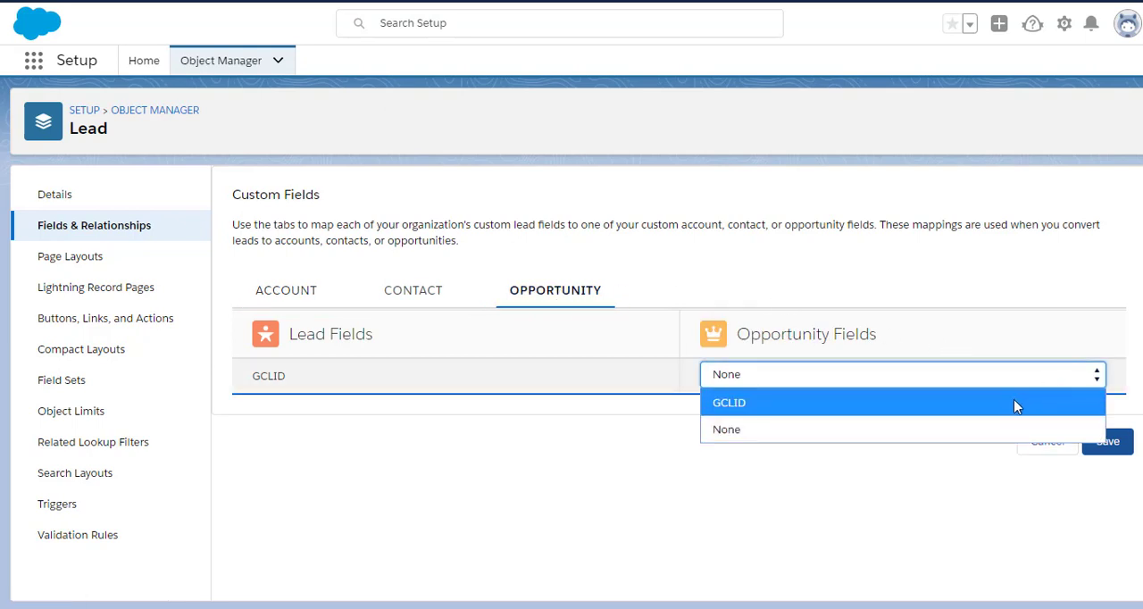
left_click(728, 403)
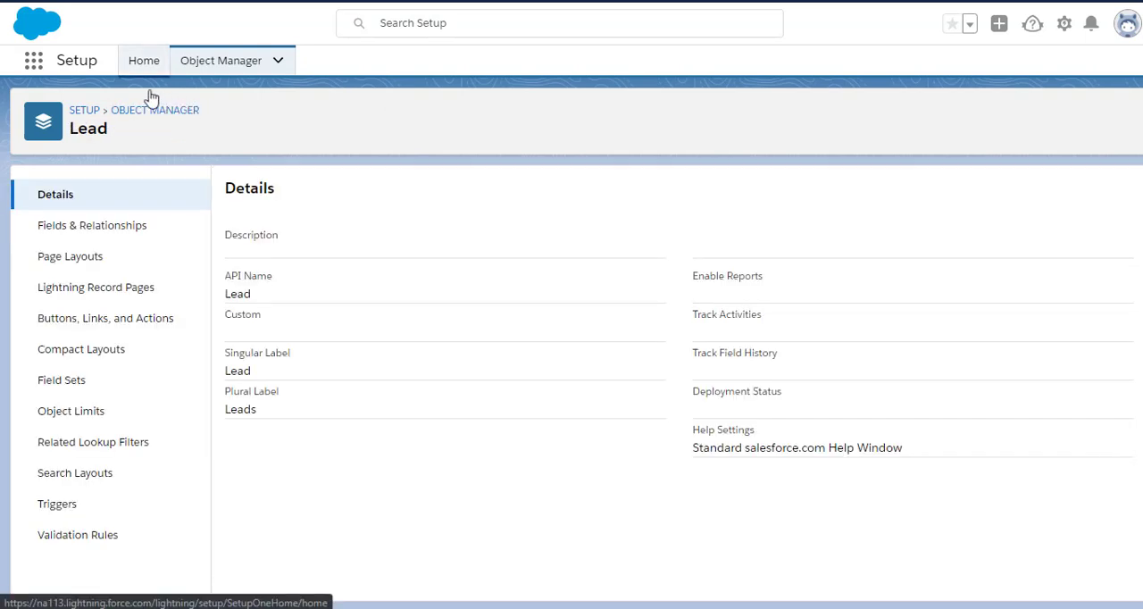
left_click(34, 60)
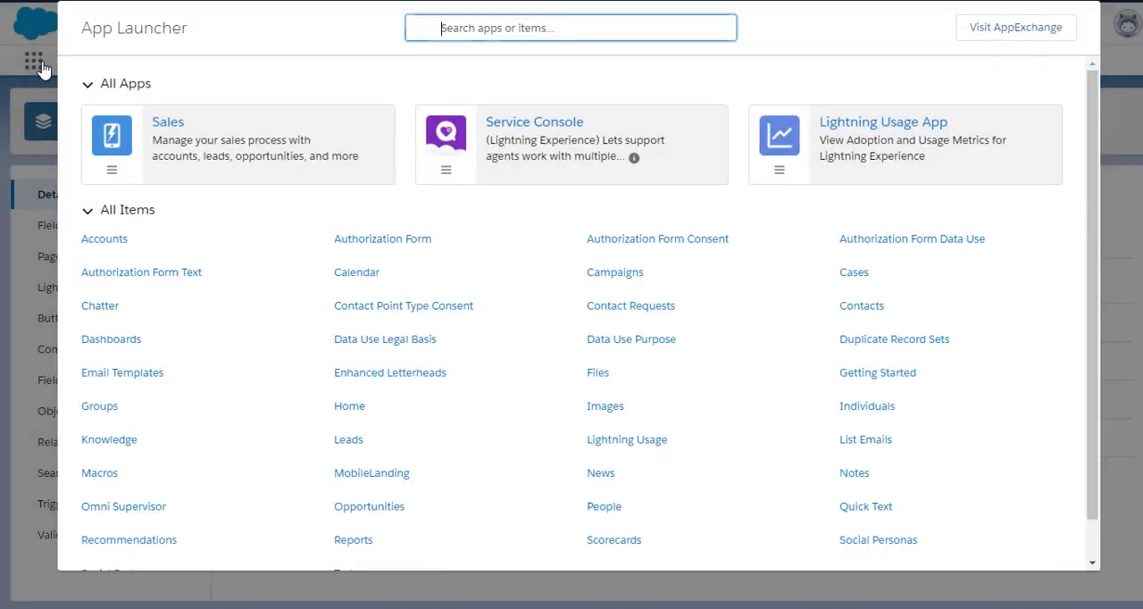
Switch to the Sales app's Leads list and begin a new lead
left_click(167, 121)
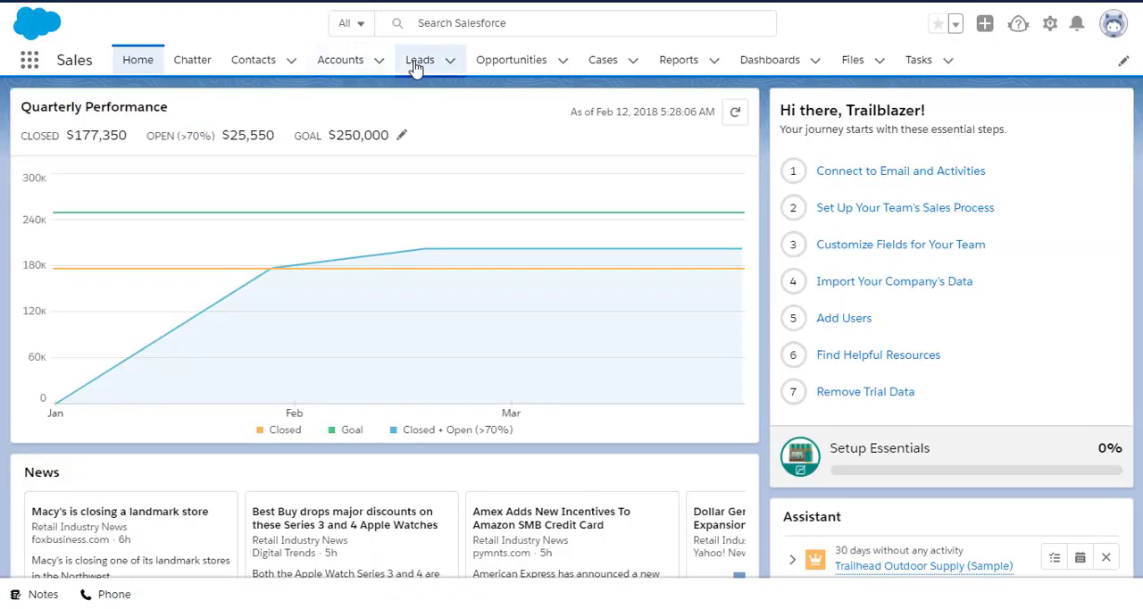
left_click(419, 60)
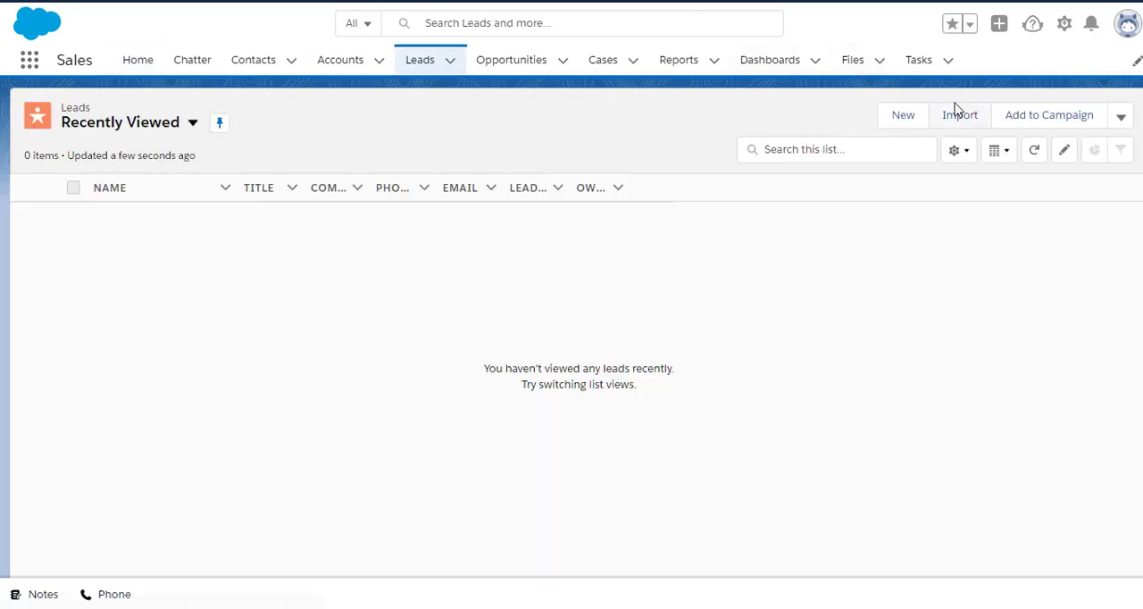
left_click(902, 114)
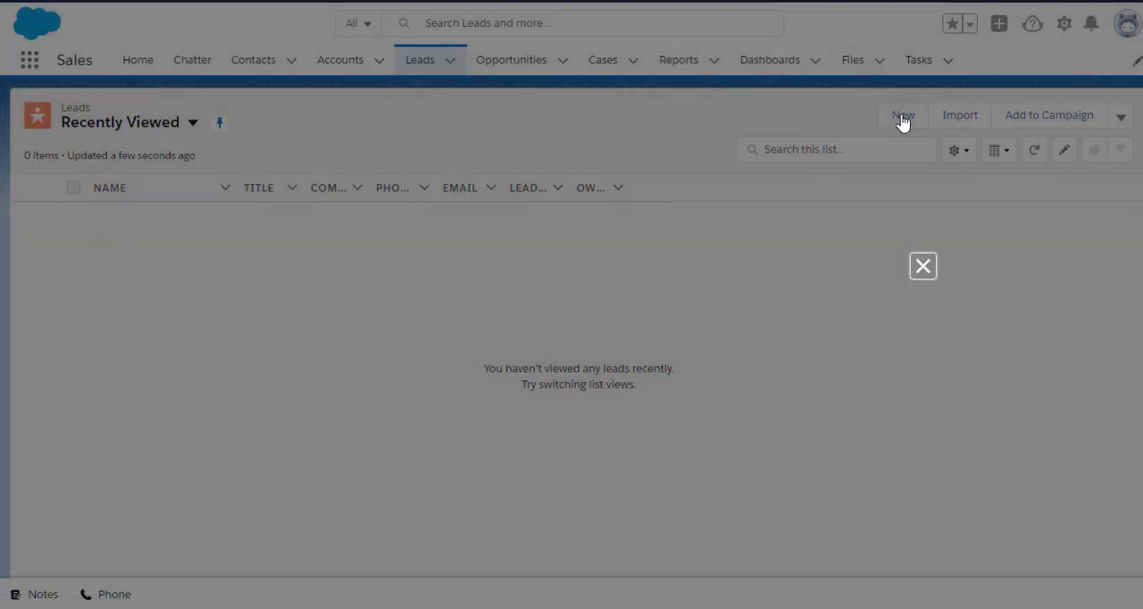
Save lead Jane Doe at company ACME with GCLID 'testgclid'
left_click(902, 114)
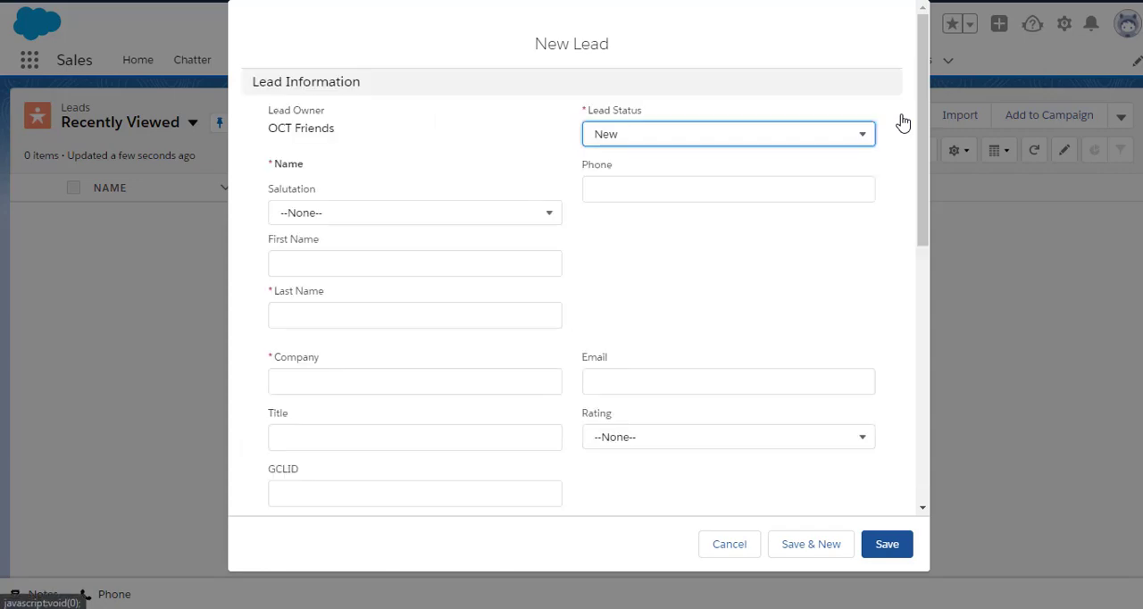
mouse_move(444, 217)
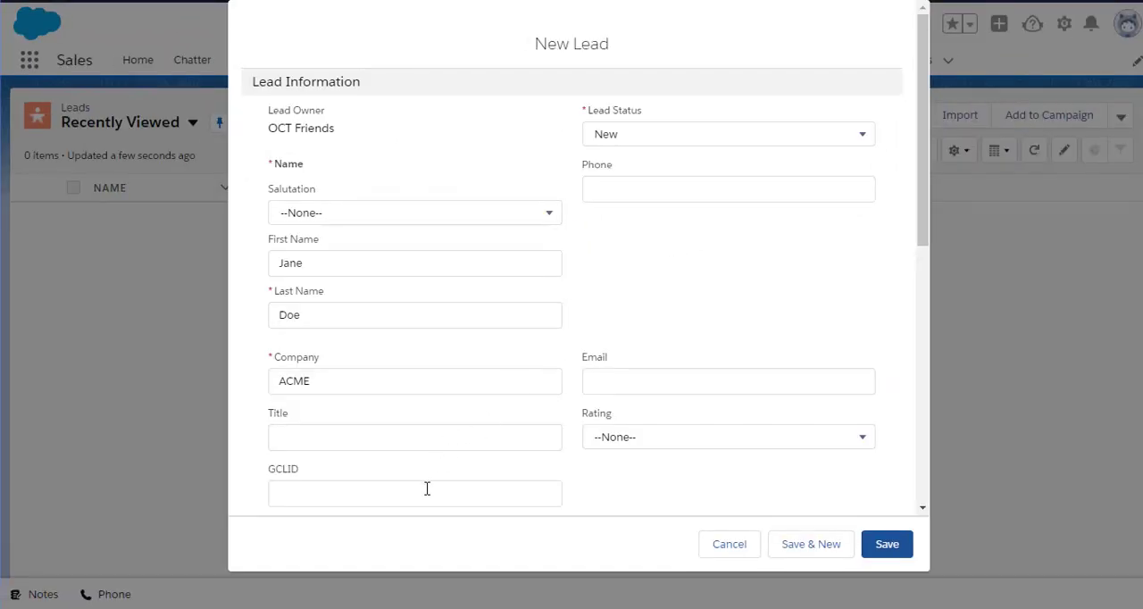
type("testgclid")
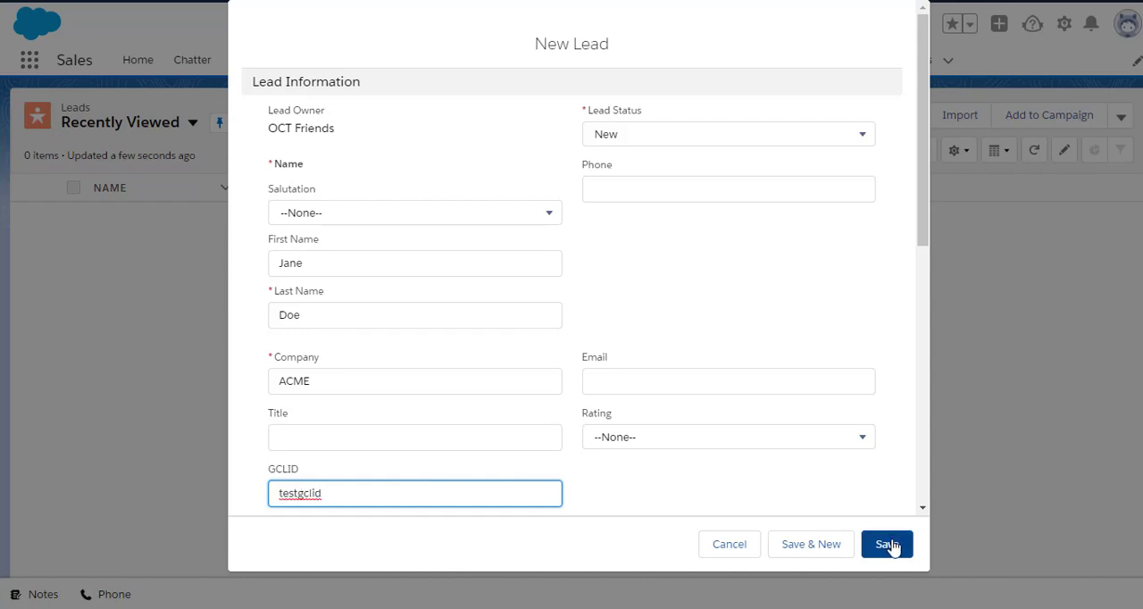
left_click(886, 544)
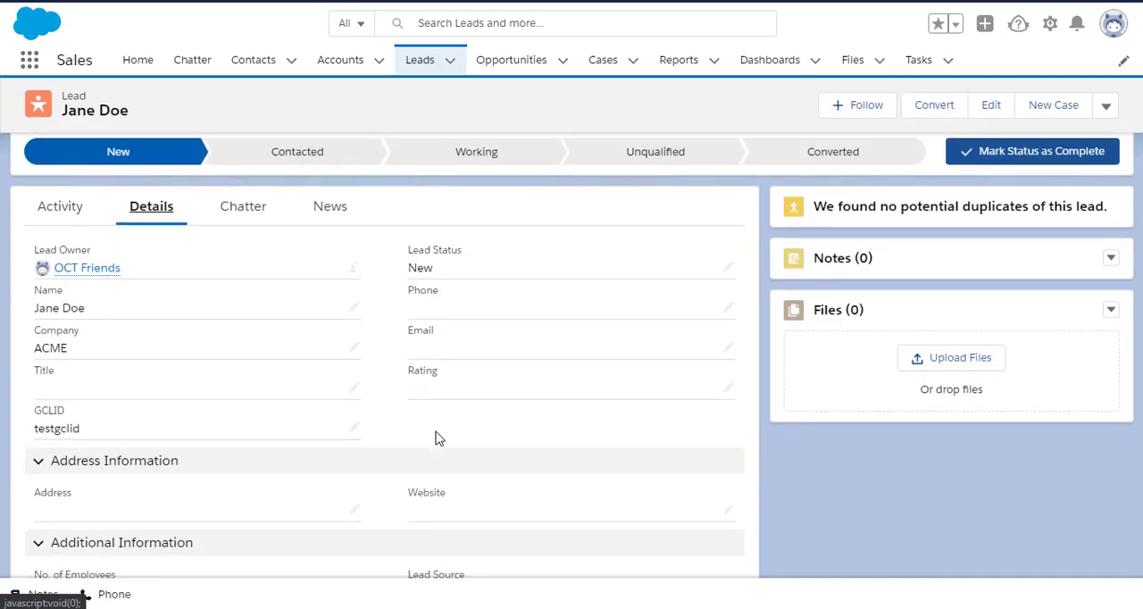
mouse_move(84, 426)
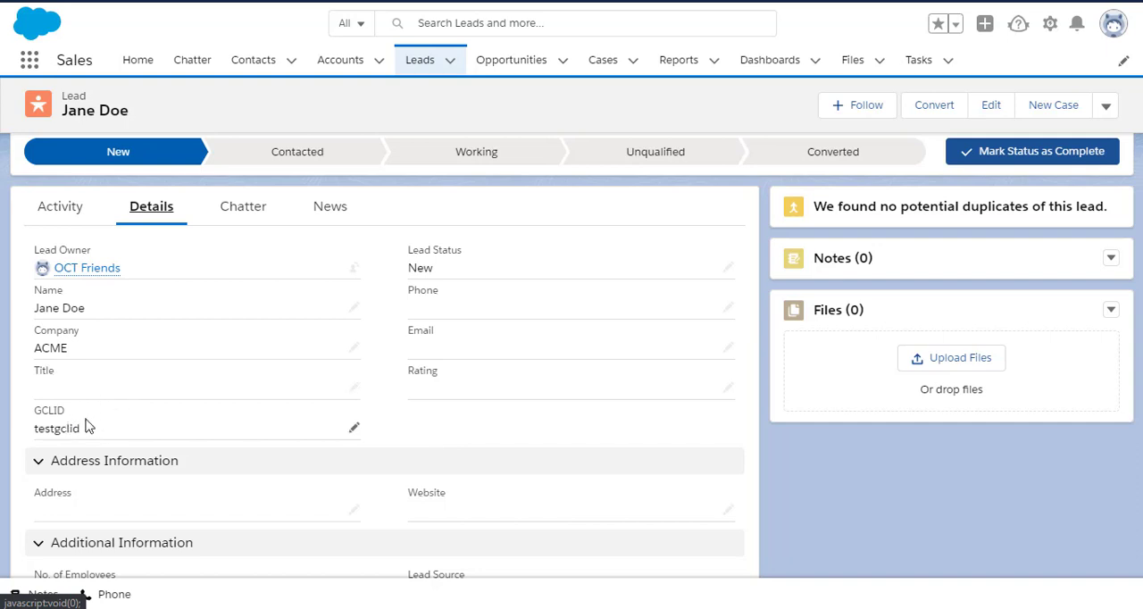
mouse_move(832, 151)
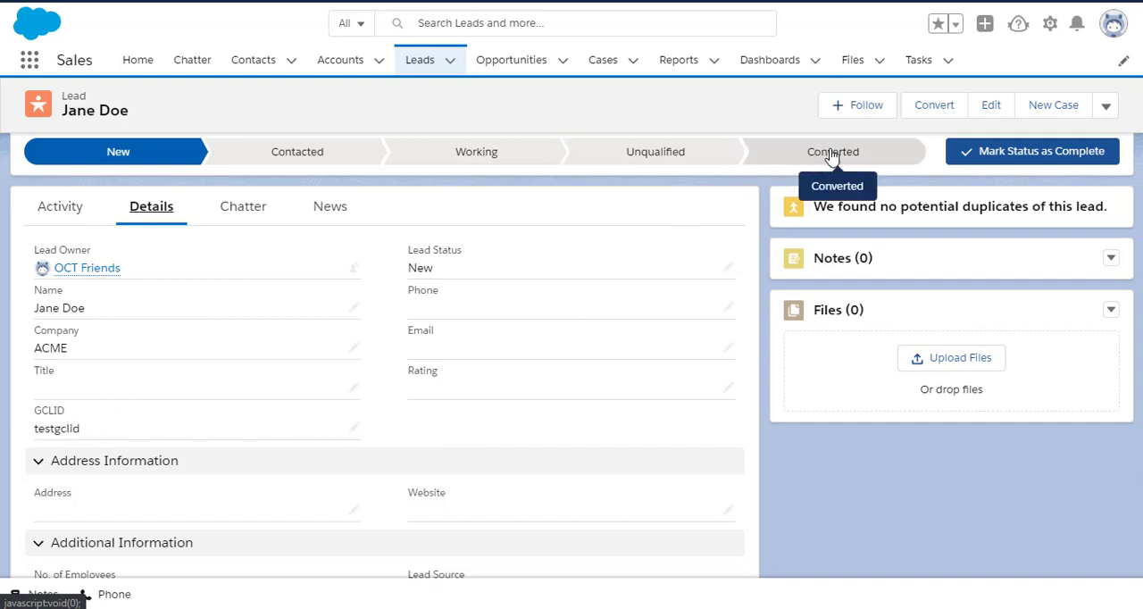
Select the Converted stage on Jane Doe's lead path and confirm the converted status
left_click(833, 151)
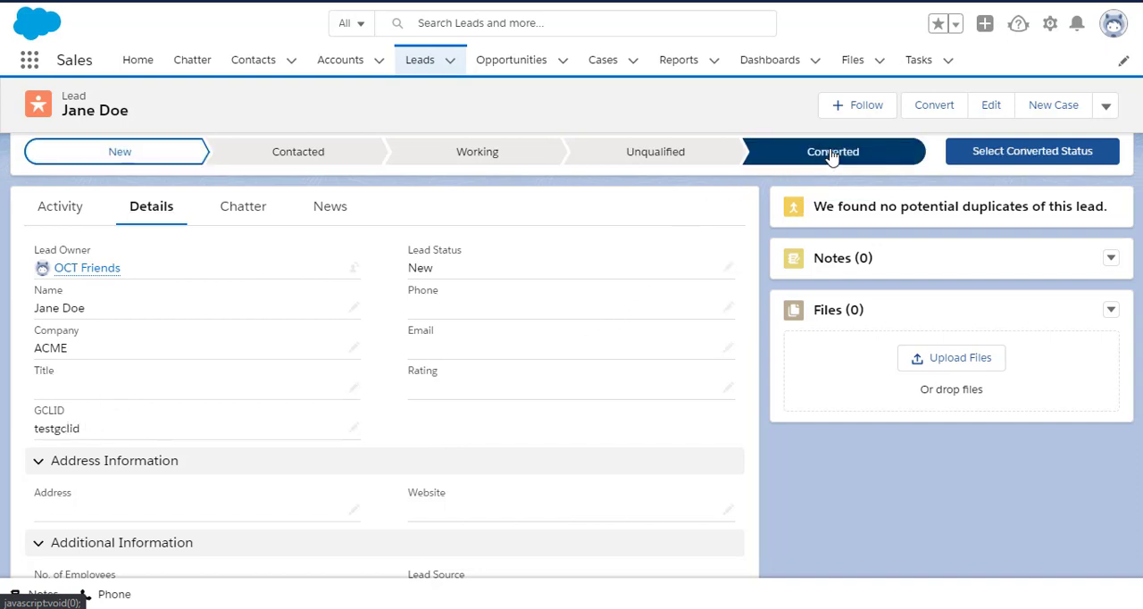
left_click(832, 151)
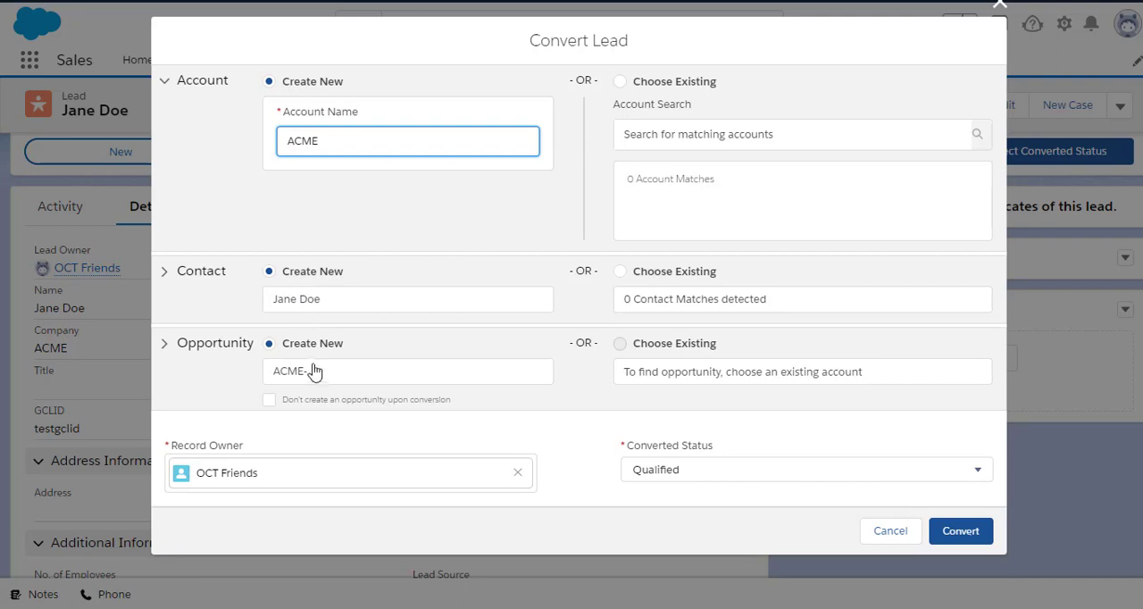
Convert Jane Doe into new ACME account, contact and opportunity records
left_click(961, 530)
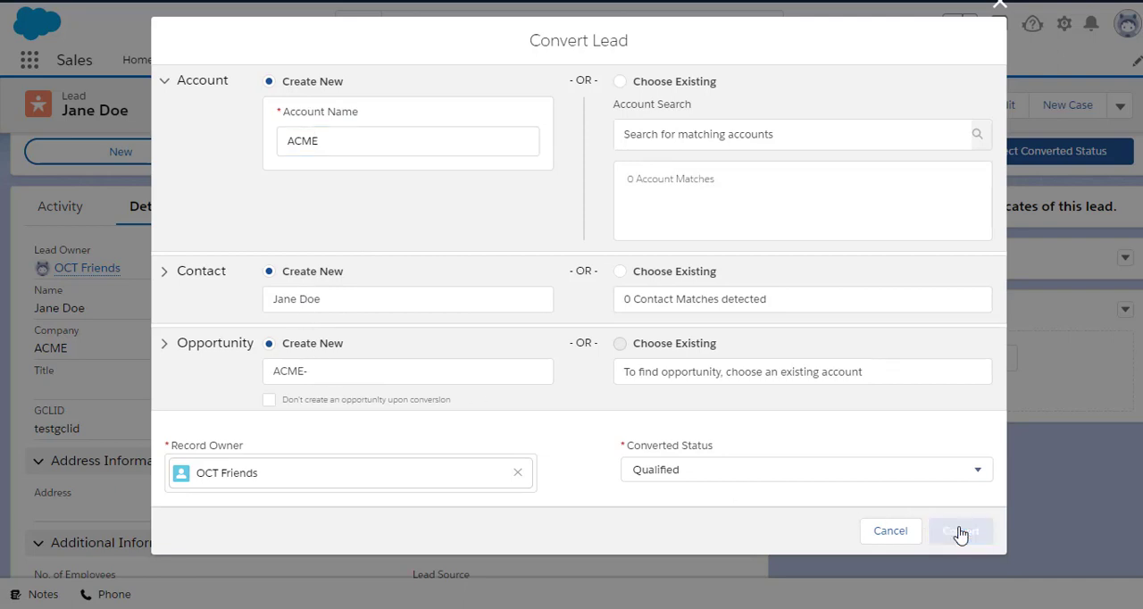
left_click(962, 531)
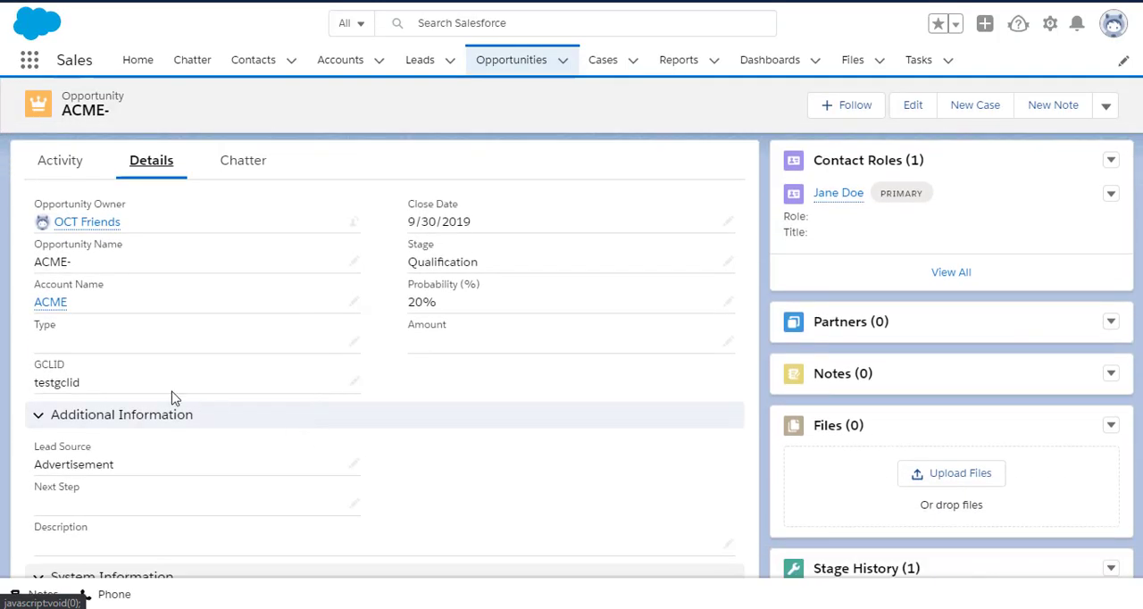
mouse_move(134, 391)
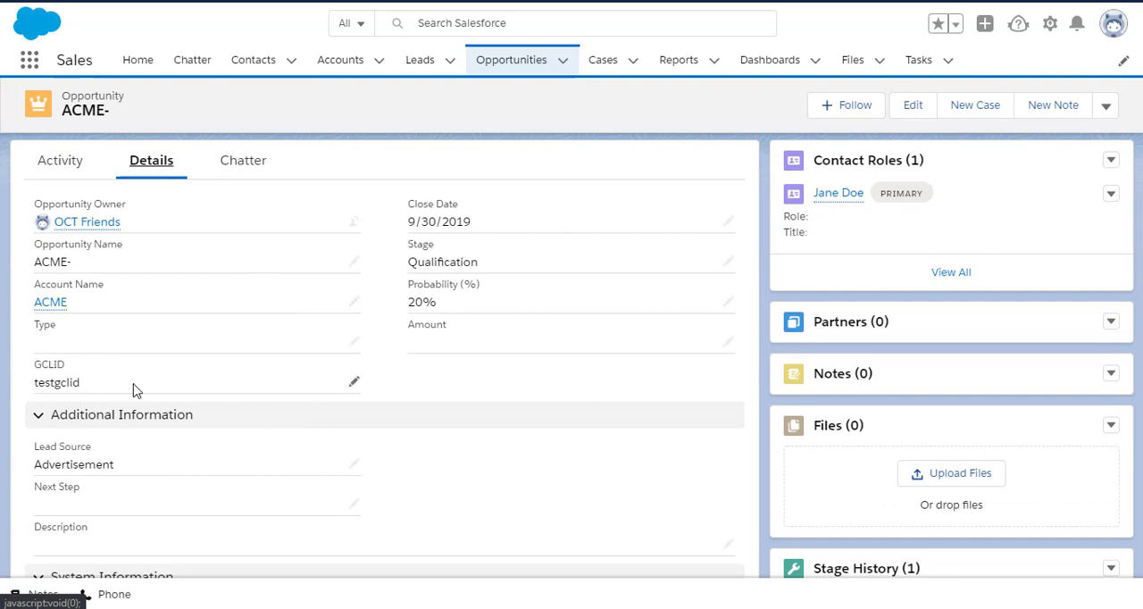